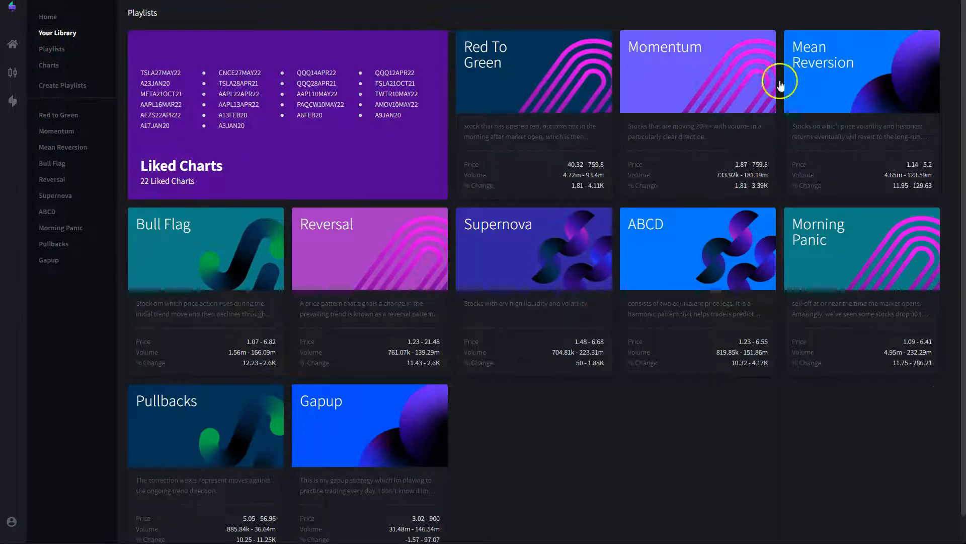
{"action": "mouse_move", "coordinate": [497, 499]}
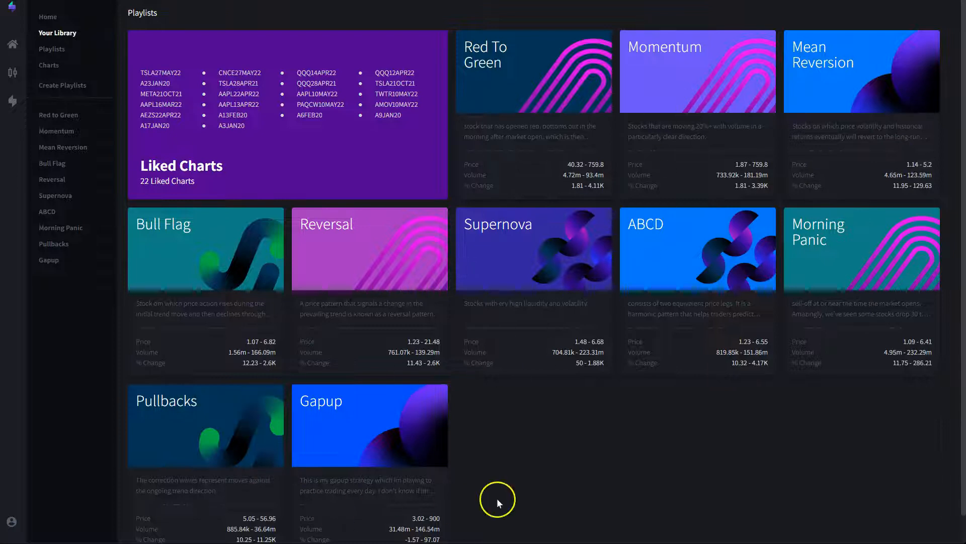
{"action": "mouse_move", "coordinate": [505, 55]}
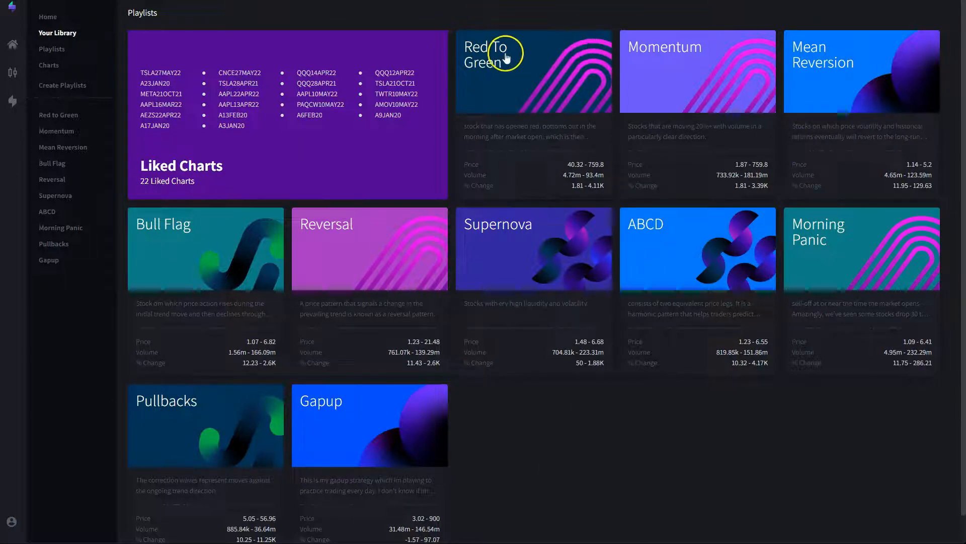
{"action": "mouse_move", "coordinate": [499, 218]}
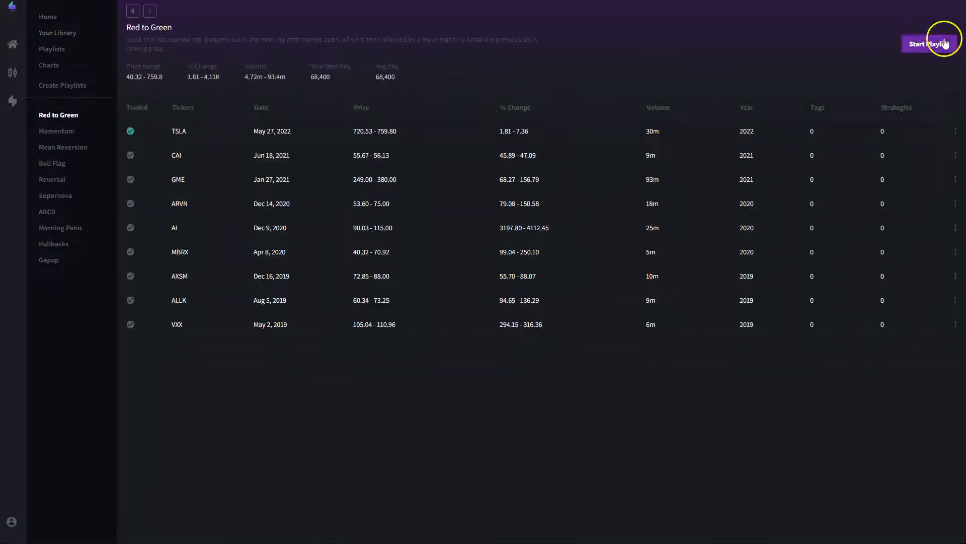
- Start the Red to Green playlist, replaying TSLA's May 27, 2022 chart
{"action": "left_click", "coordinate": [931, 43]}
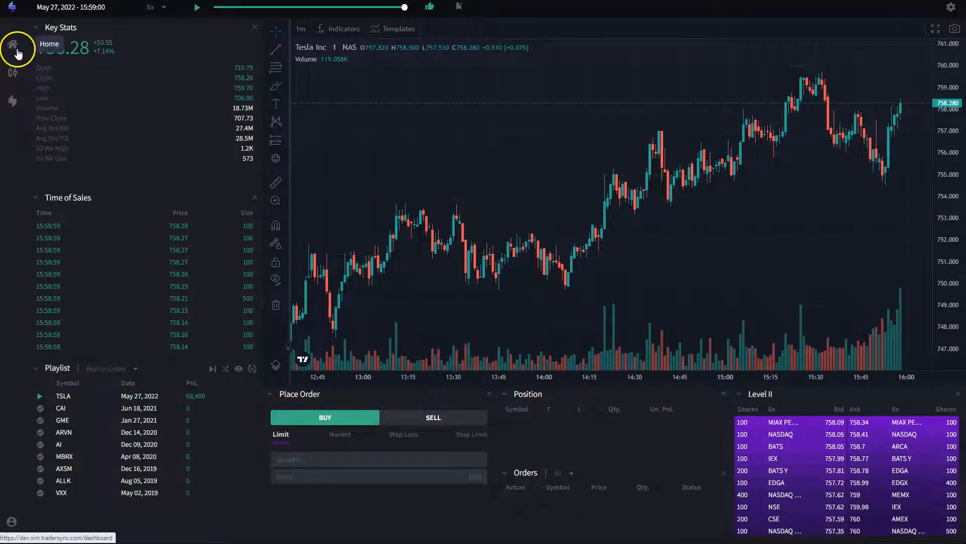
- From Home, create and save a new playlist named 'Red to Green 2'
{"action": "left_click", "coordinate": [18, 44]}
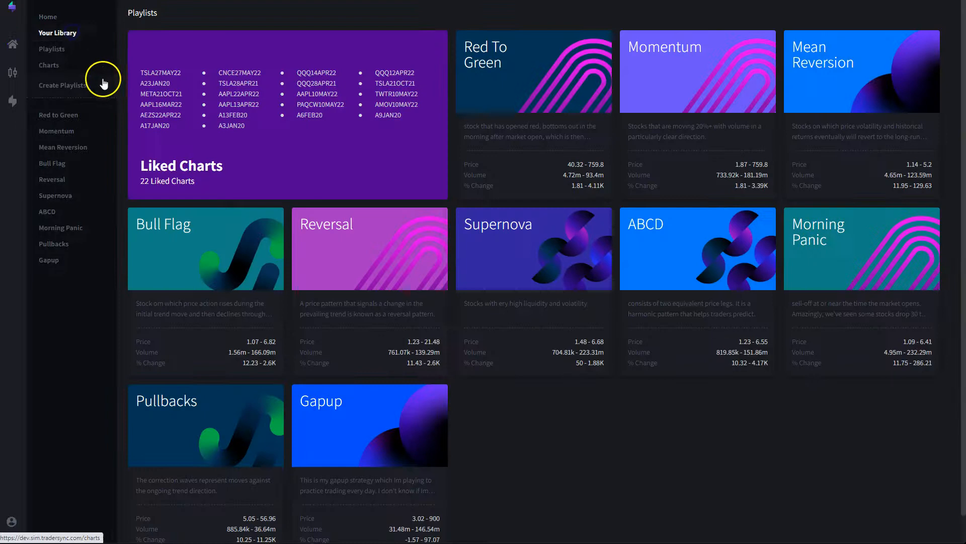
{"action": "left_click", "coordinate": [63, 85]}
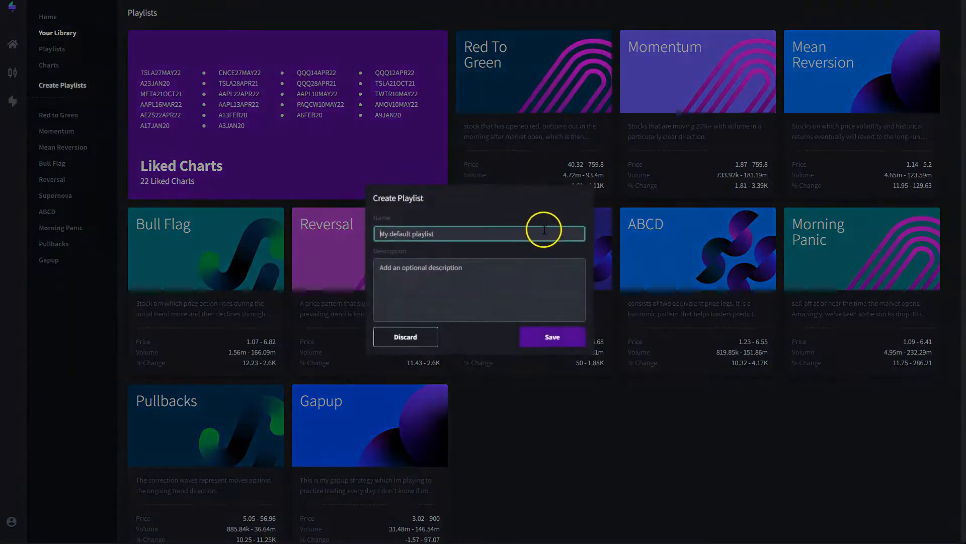
{"action": "type", "text": "Red to Green 2"}
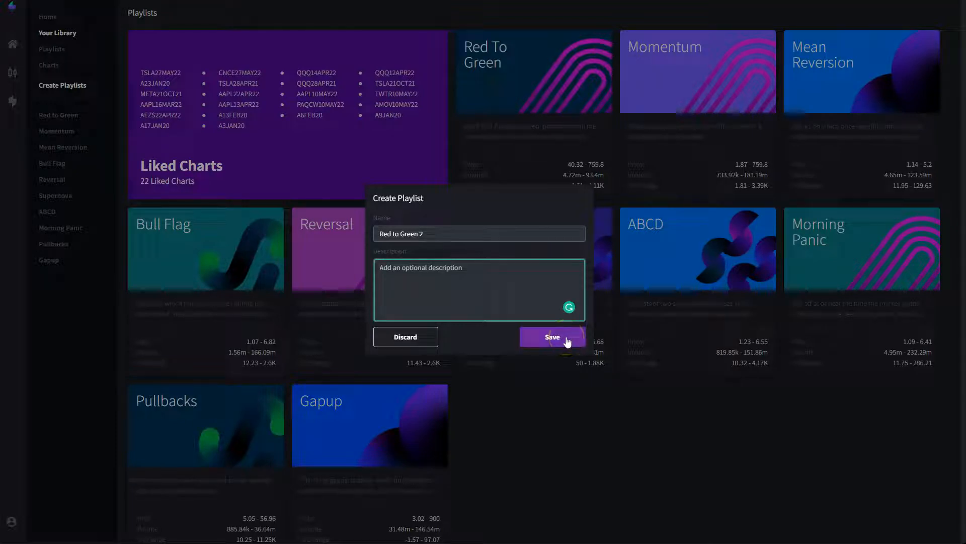
{"action": "left_click", "coordinate": [551, 337]}
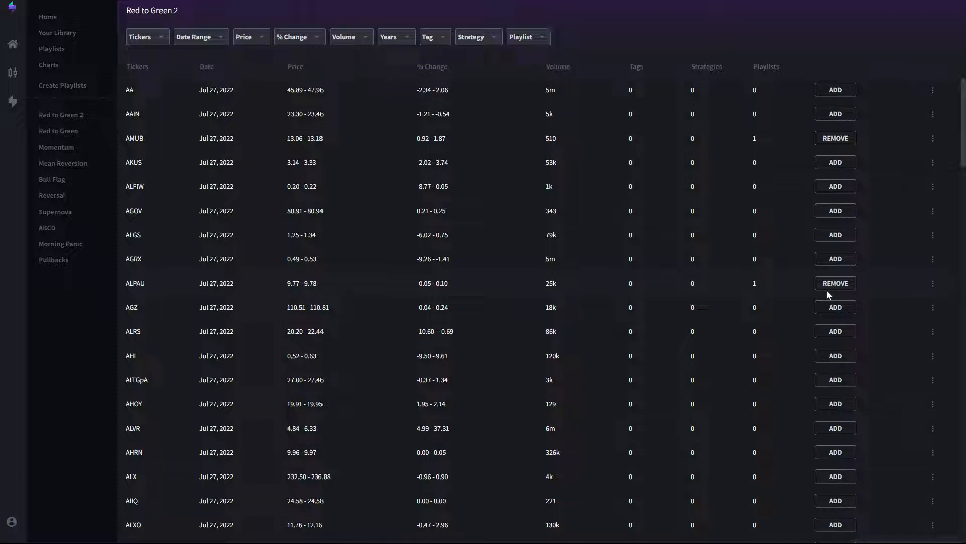
{"action": "mouse_move", "coordinate": [620, 119]}
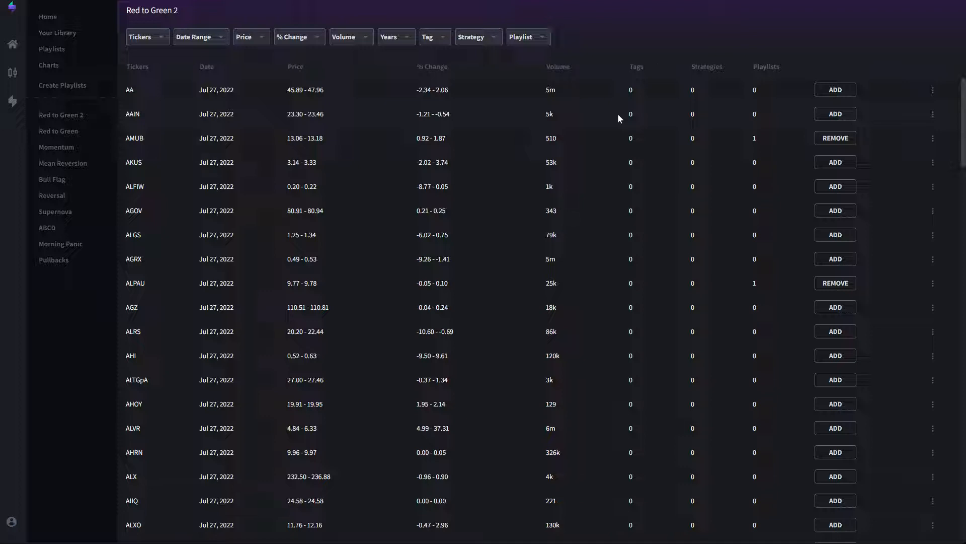
- Add the AAPL Jul 27, 2022 chart to Red to Green 2, then reopen it from Your Library
{"action": "left_click", "coordinate": [143, 37]}
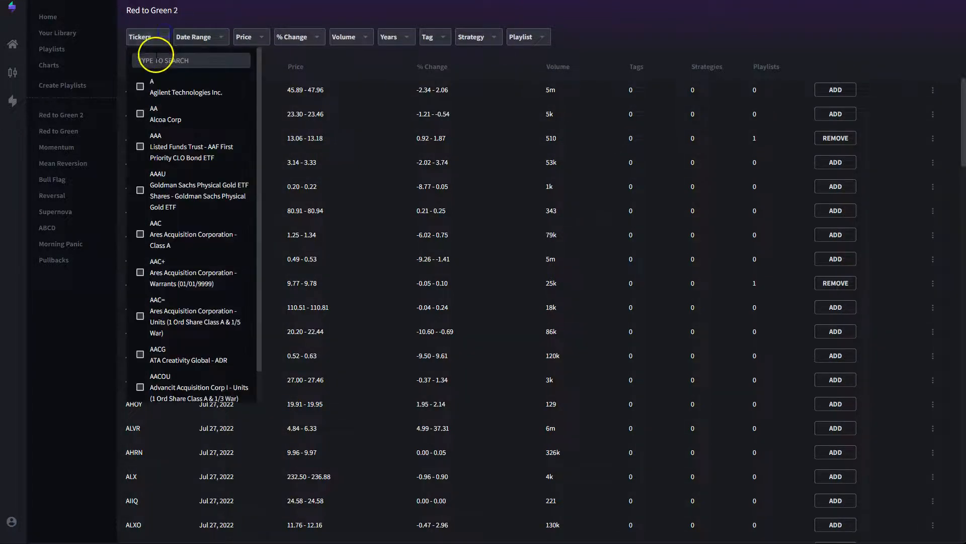
{"action": "type", "text": "APP"}
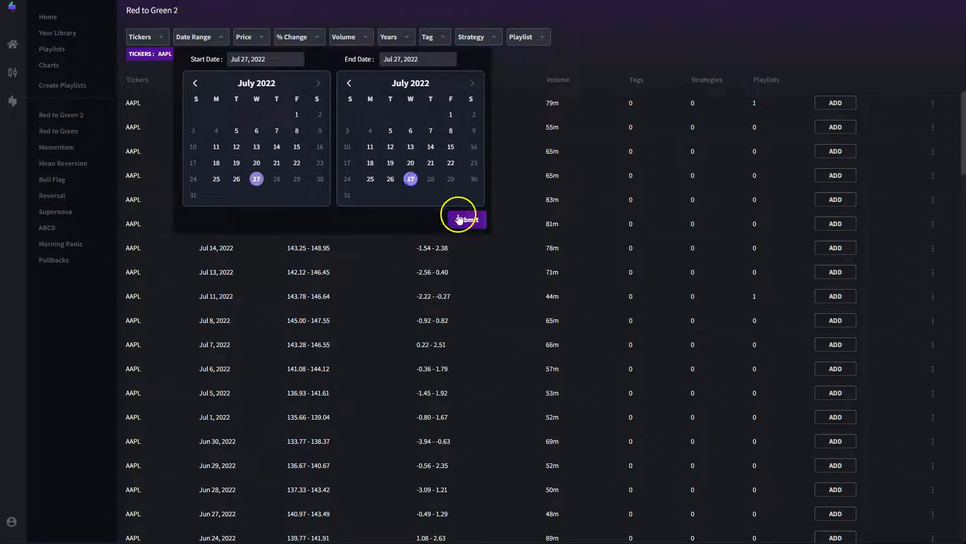
{"action": "left_click", "coordinate": [464, 220]}
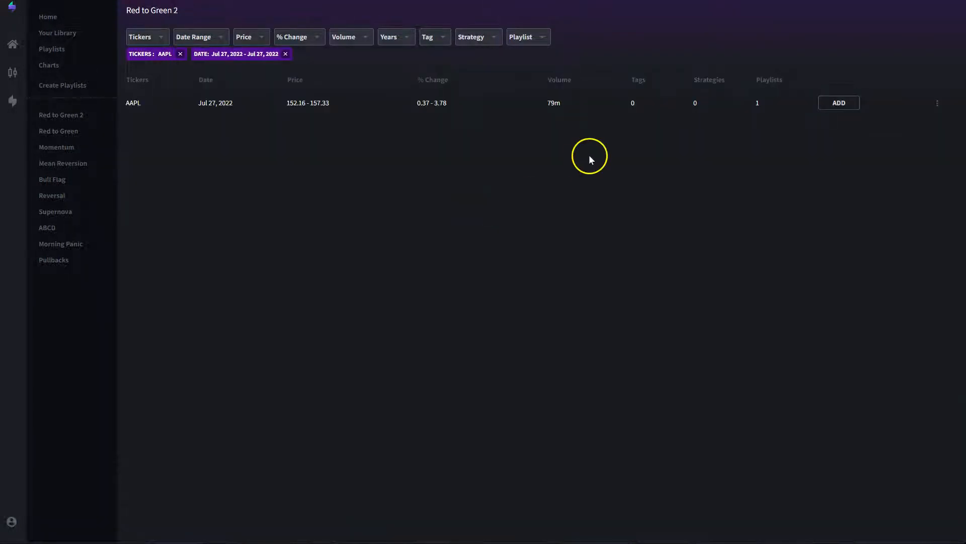
{"action": "left_click", "coordinate": [838, 103]}
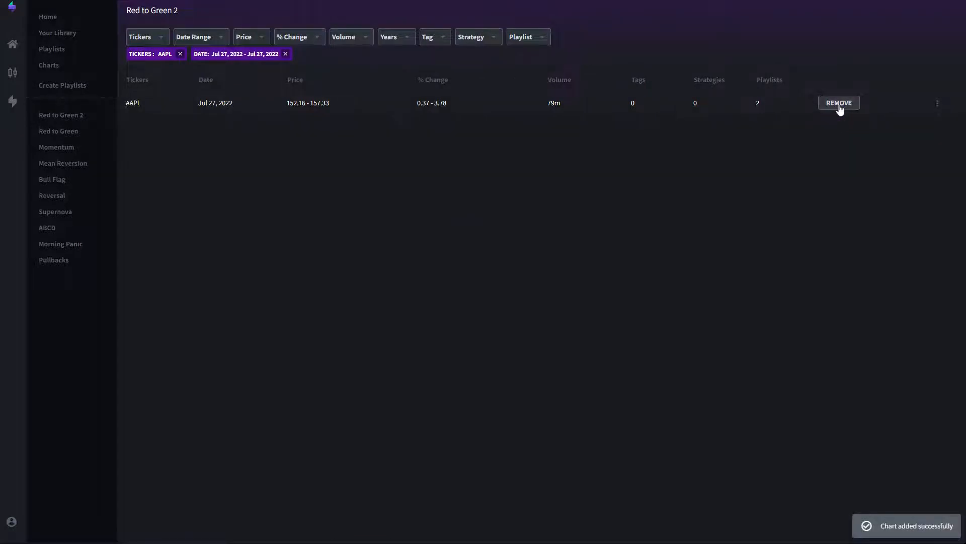
{"action": "mouse_move", "coordinate": [58, 33]}
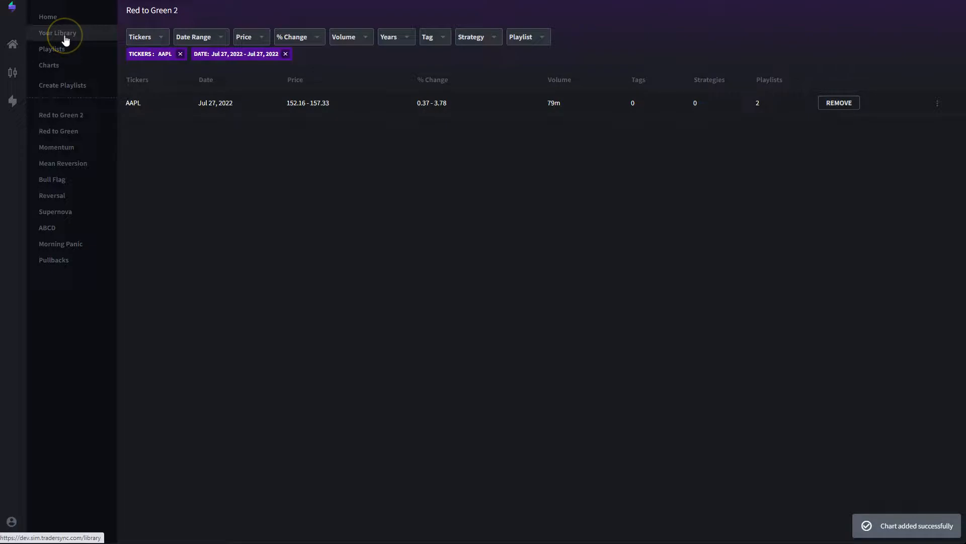
{"action": "left_click", "coordinate": [58, 33]}
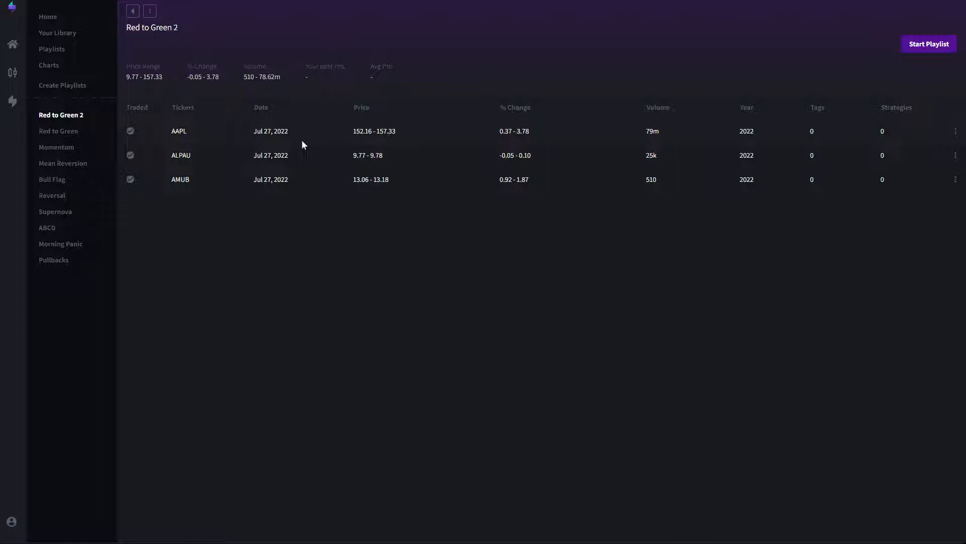
- Replay Red to Green 2 on AAPL's 1m chart from around 09:37
{"action": "left_click", "coordinate": [928, 43]}
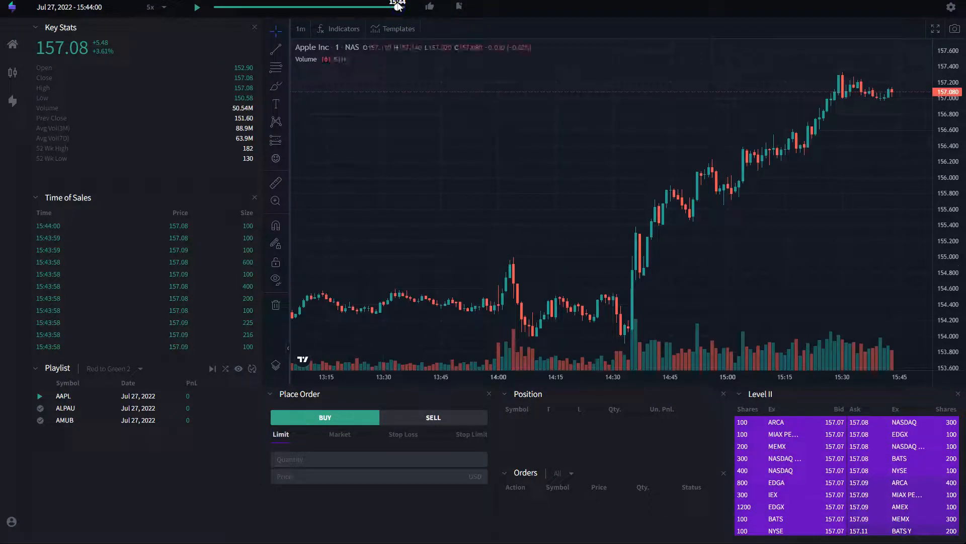
{"action": "left_click", "coordinate": [300, 28]}
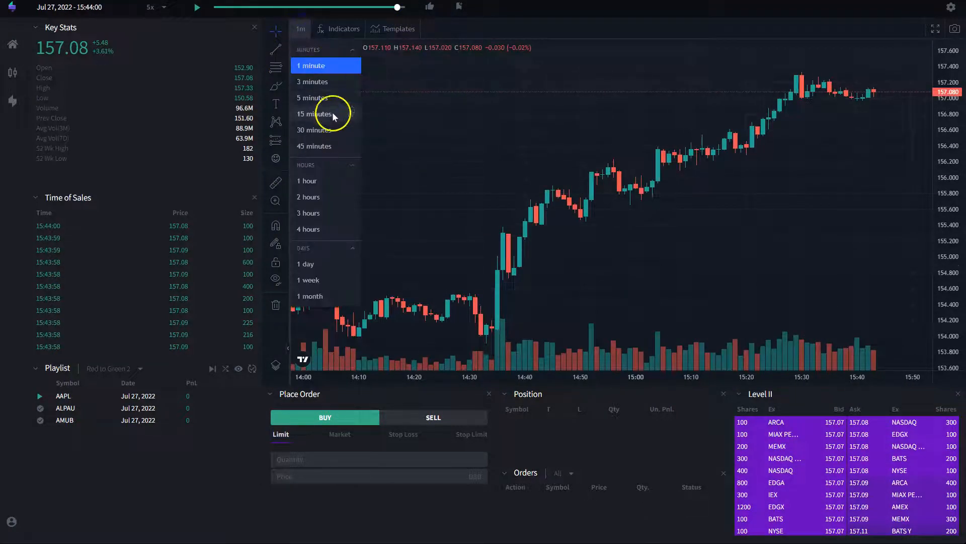
{"action": "mouse_move", "coordinate": [522, 29]}
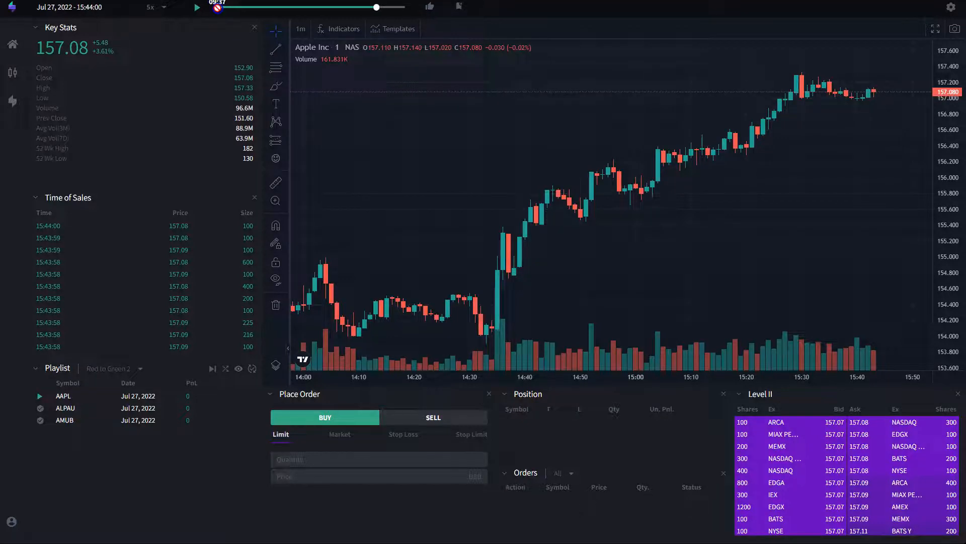
{"action": "left_click", "coordinate": [196, 6]}
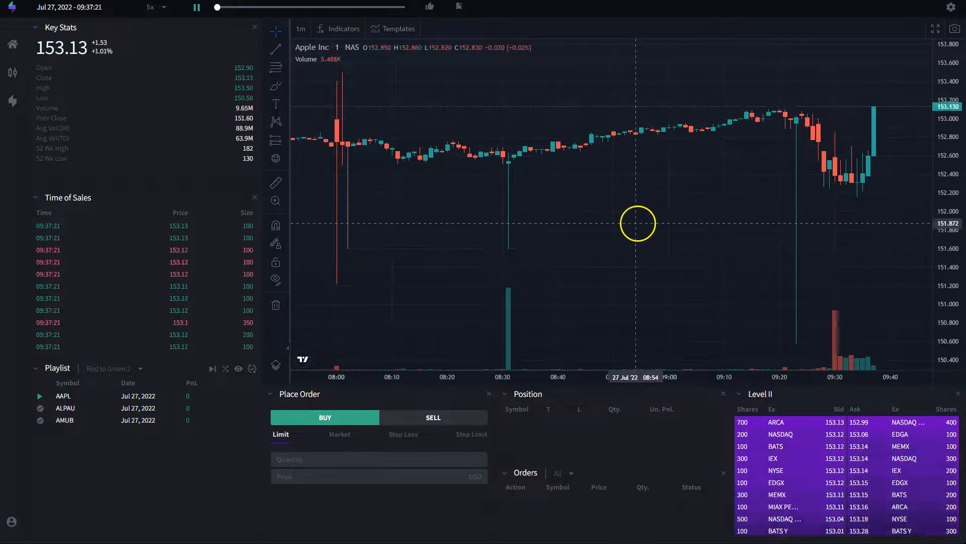
- Buy 10,000 AAPL shares at market, then sell them to close the position
{"action": "left_click", "coordinate": [340, 433]}
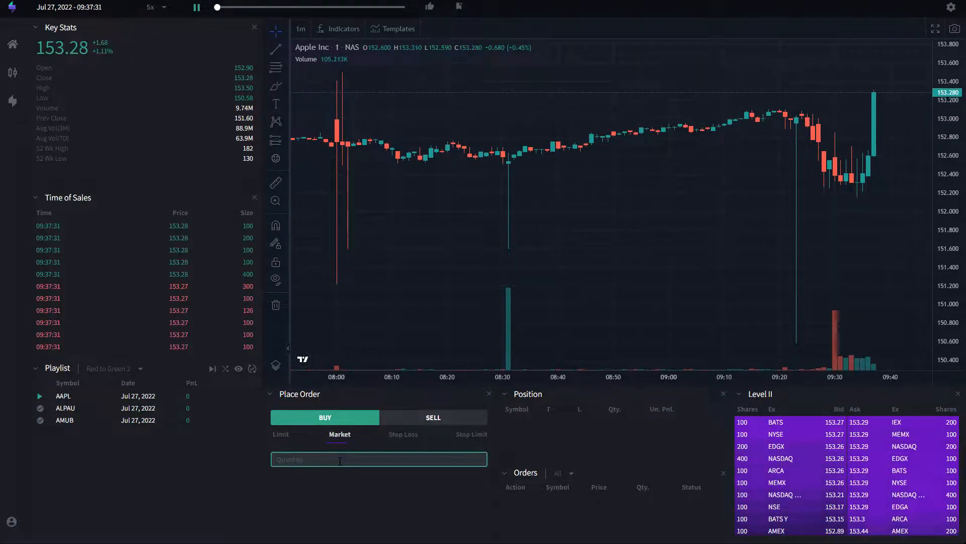
{"action": "type", "text": "10000"}
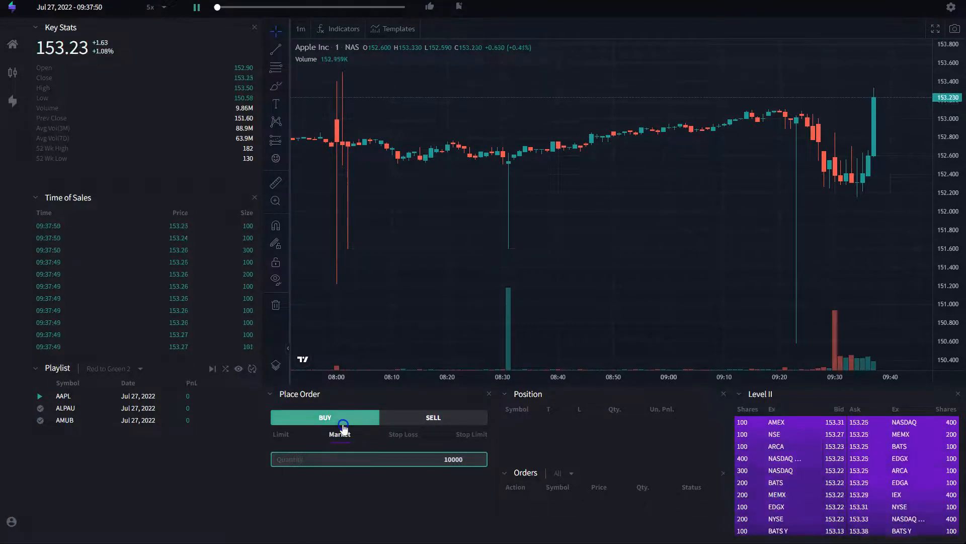
{"action": "left_click", "coordinate": [324, 417]}
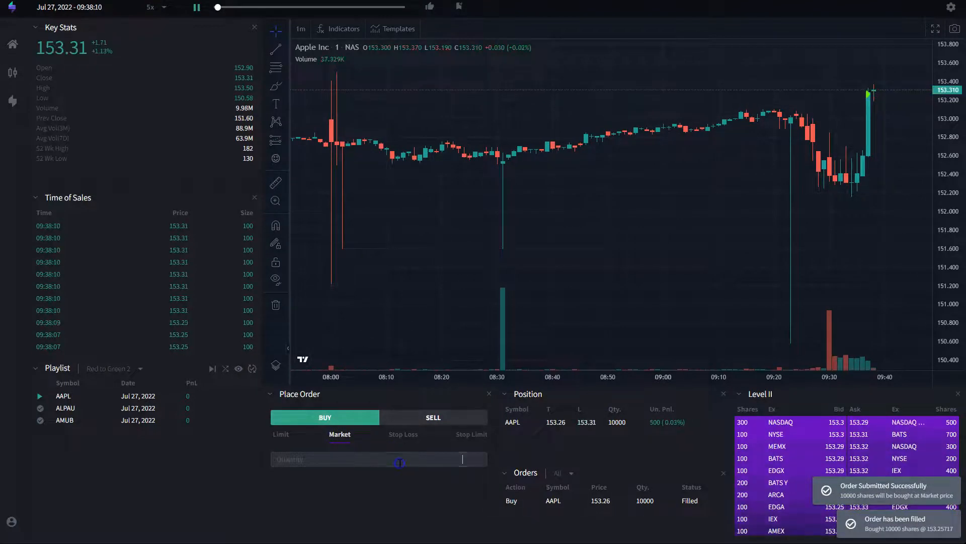
{"action": "type", "text": "10000"}
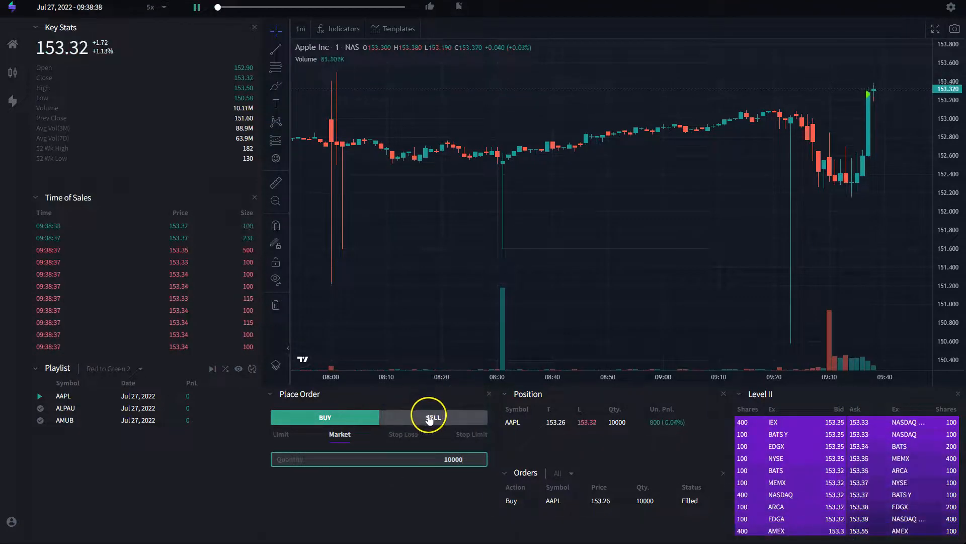
{"action": "left_click", "coordinate": [433, 417]}
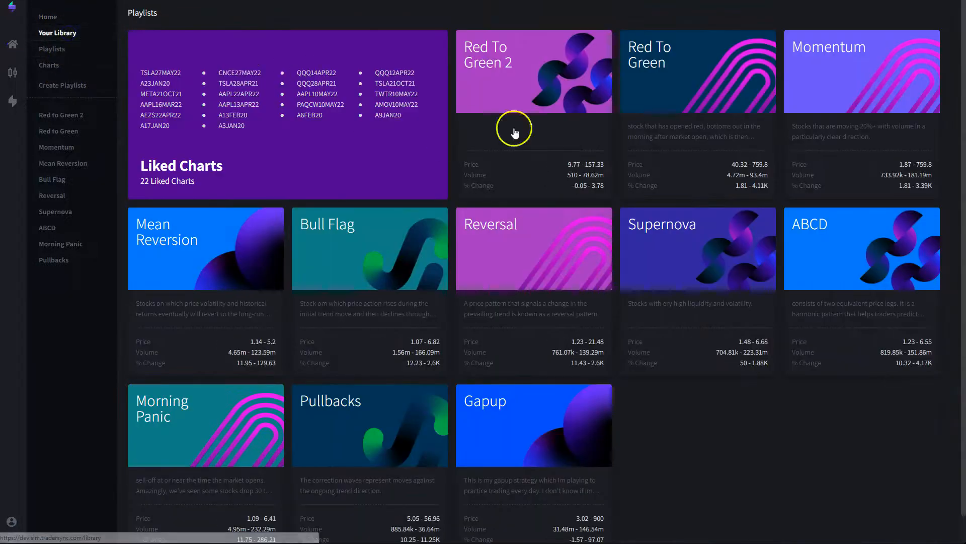
- Replay Red to Green, switch to the Jun 18, 2021 CAI chart, and mark TSLA traded
{"action": "left_click", "coordinate": [532, 71]}
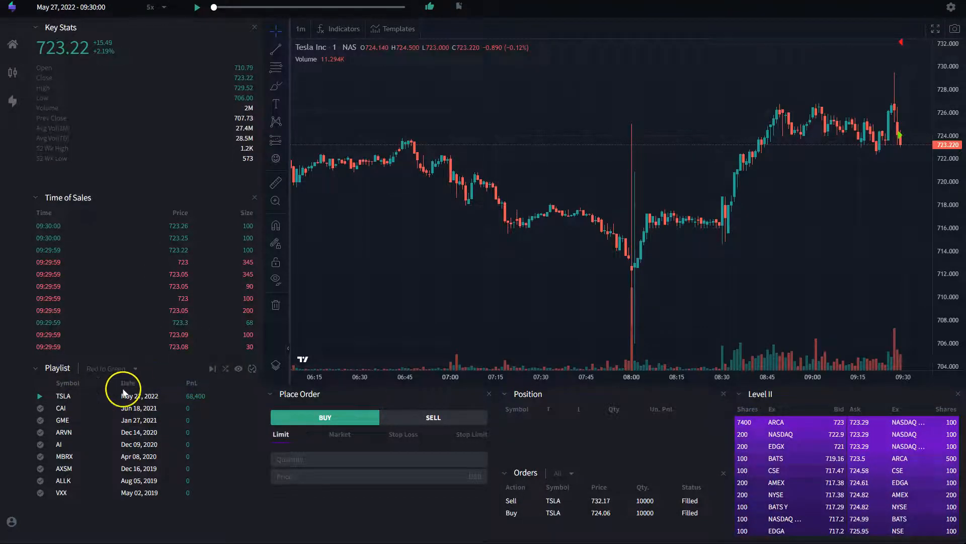
{"action": "left_click", "coordinate": [253, 368]}
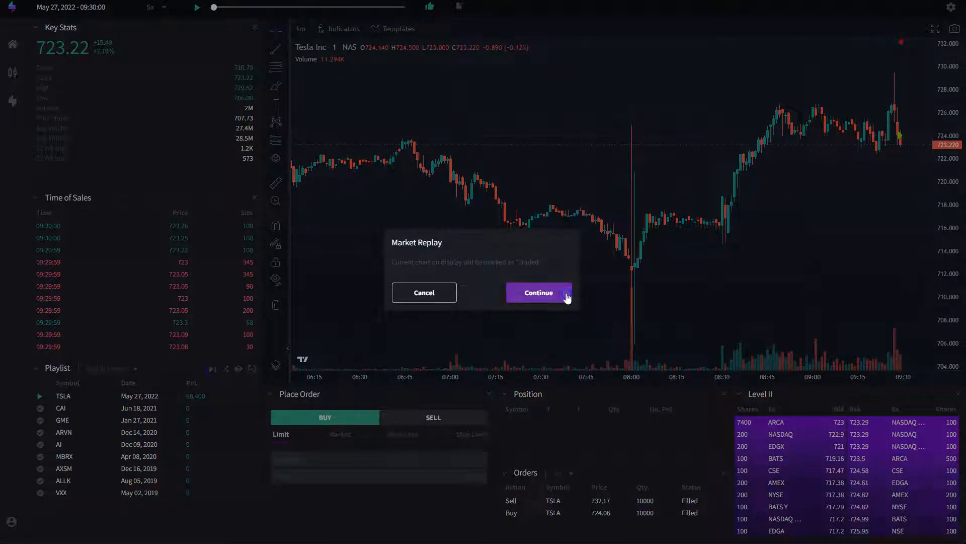
{"action": "left_click", "coordinate": [538, 292]}
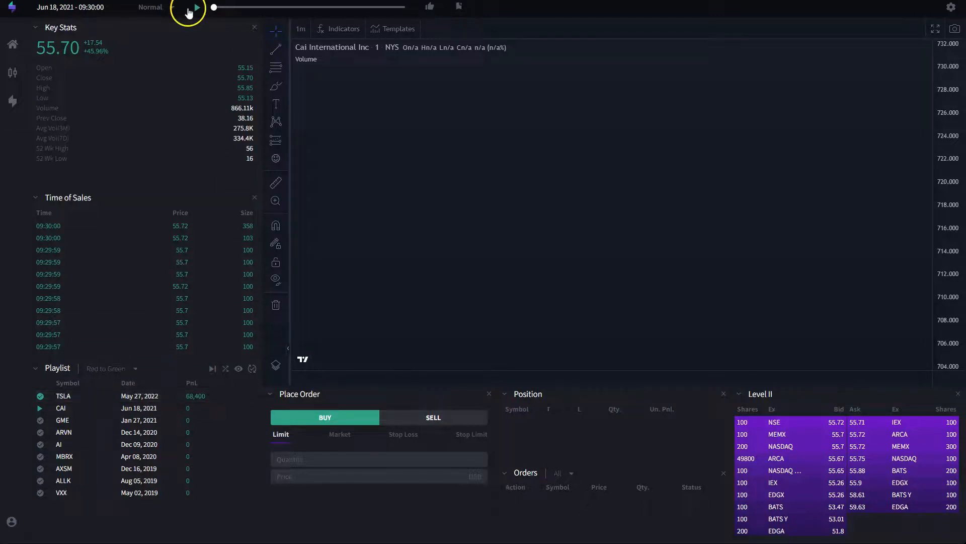
- Run the market replay, advancing to GME's Jan 27, 2021 chart at 5x speed
{"action": "left_click", "coordinate": [196, 7]}
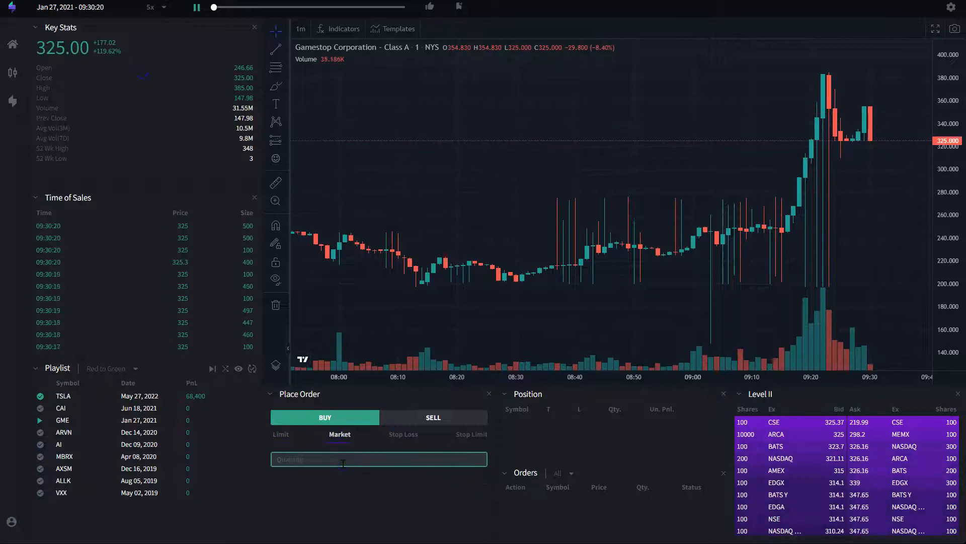
- Buy 10,000 GME shares at market, then sell them to close the position
{"action": "type", "text": "10000"}
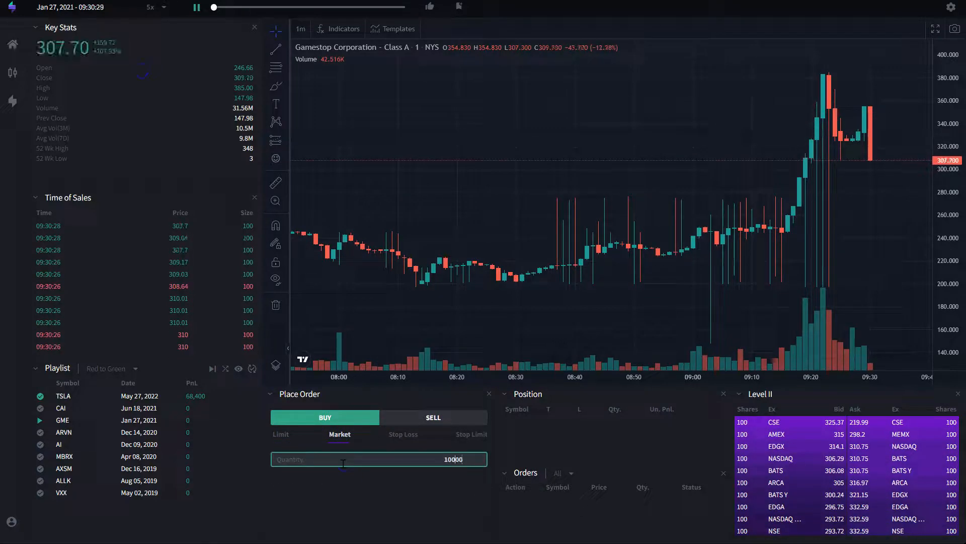
{"action": "left_click", "coordinate": [325, 417]}
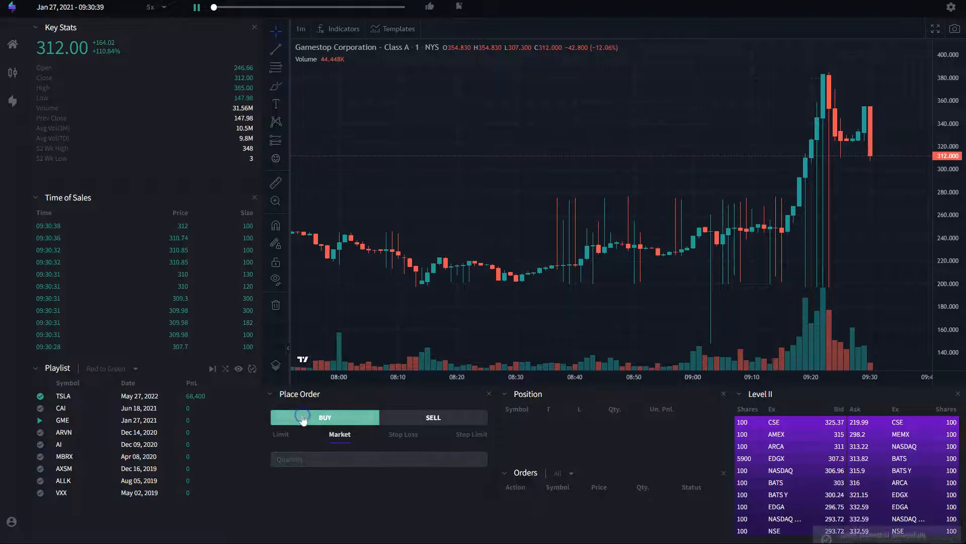
{"action": "left_click", "coordinate": [325, 417]}
{"action": "type", "text": "10000"}
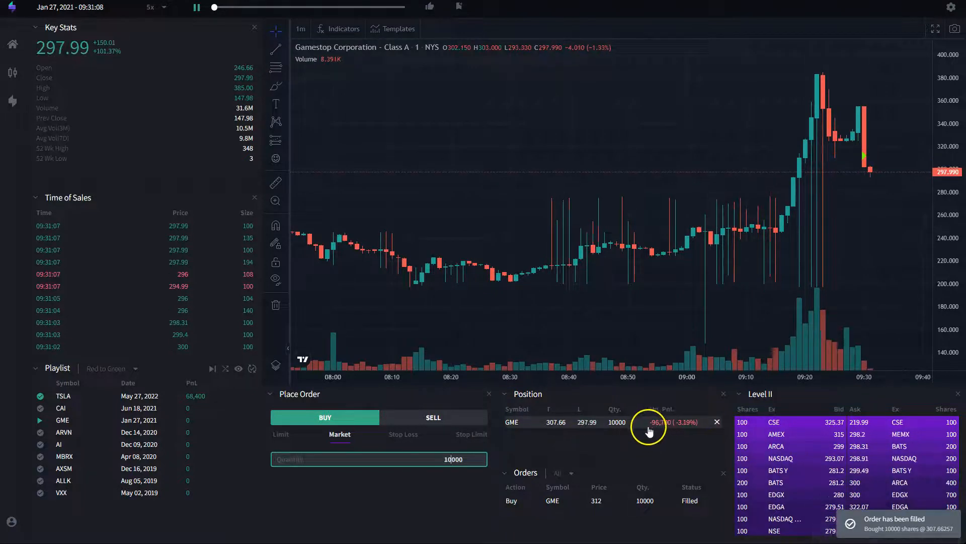
{"action": "left_click", "coordinate": [434, 417]}
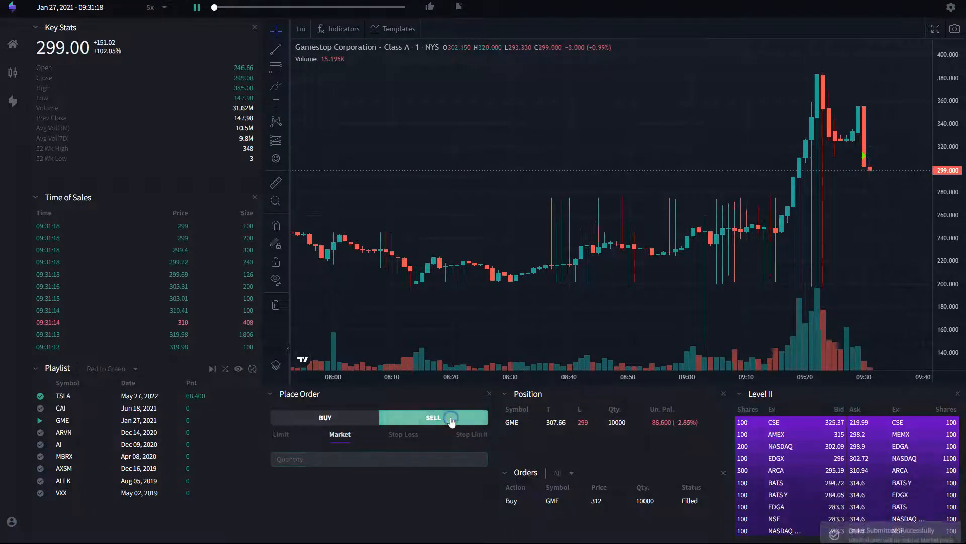
{"action": "left_click", "coordinate": [434, 416]}
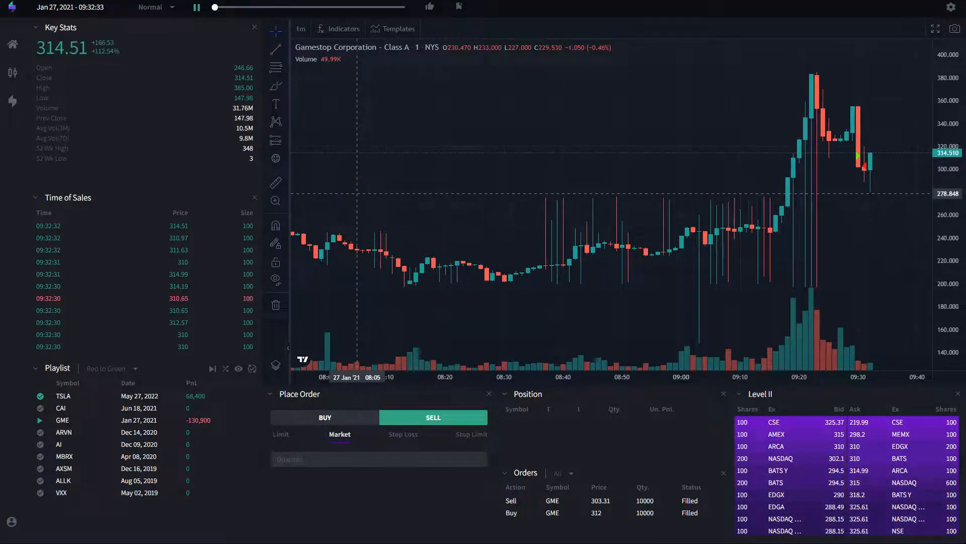
{"action": "mouse_move", "coordinate": [238, 367]}
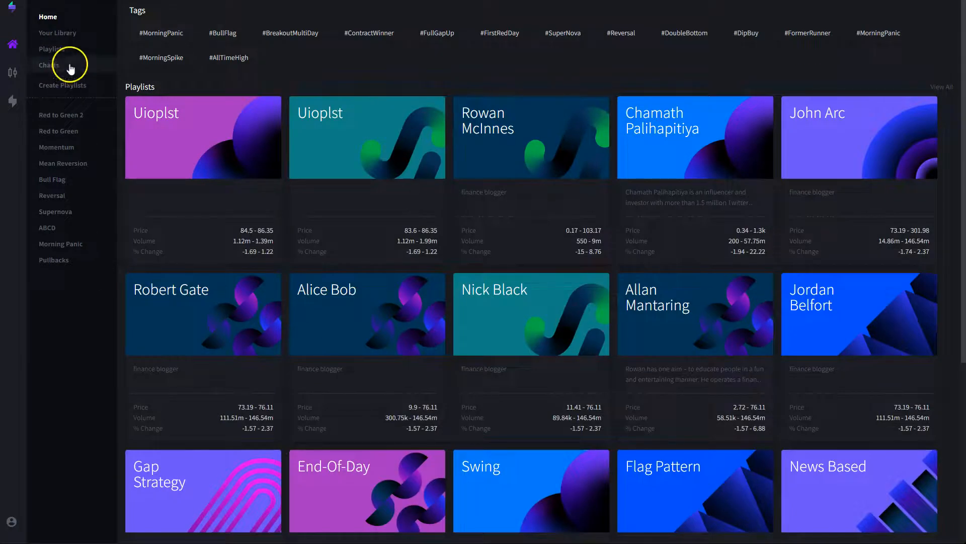
- Open Red to Green's details page and highlight its -62,500 best PnL
{"action": "left_click", "coordinate": [58, 131]}
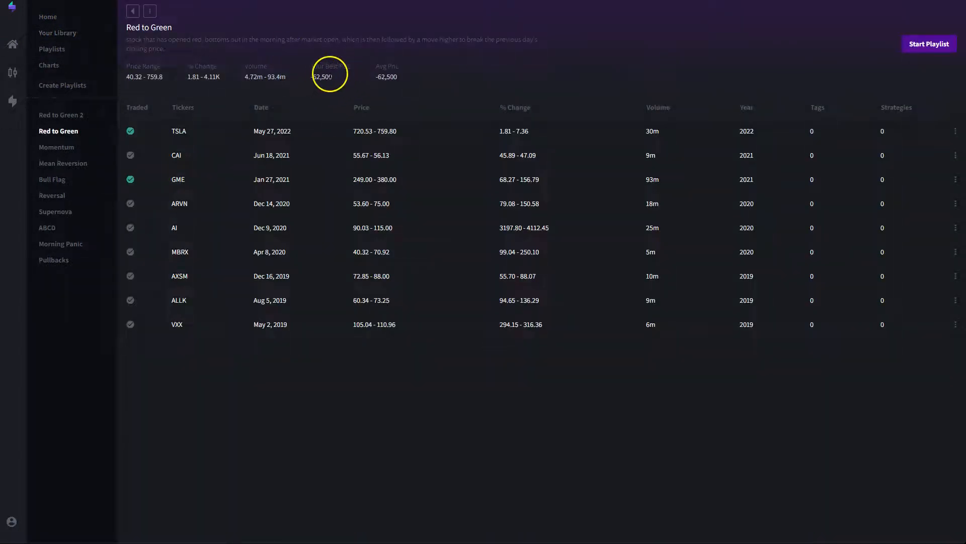
{"action": "double_click", "coordinate": [323, 77]}
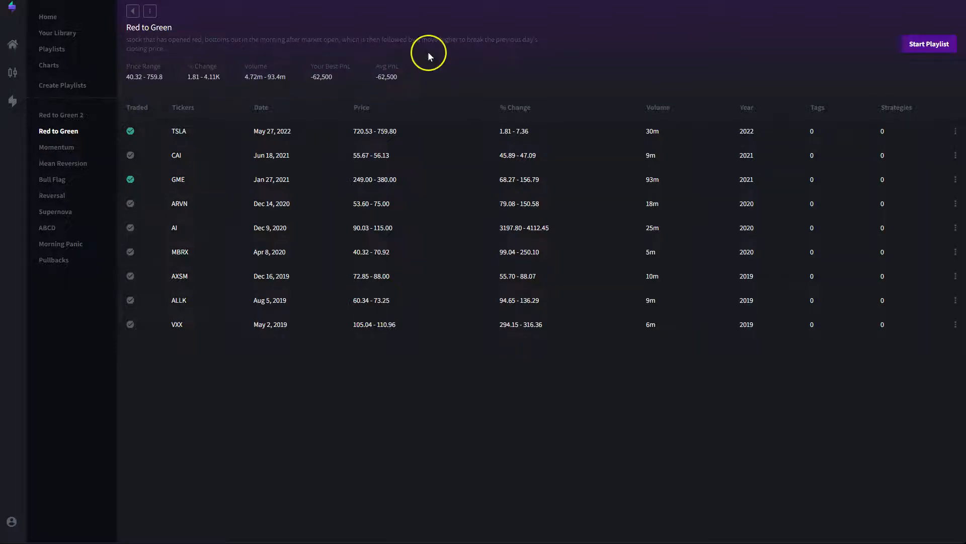
{"action": "double_click", "coordinate": [386, 76]}
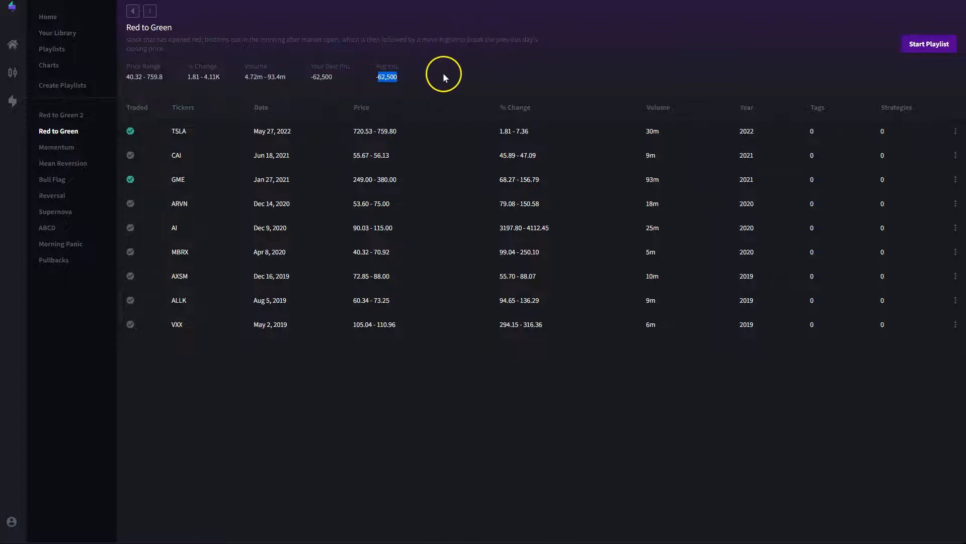
{"action": "mouse_move", "coordinate": [308, 80]}
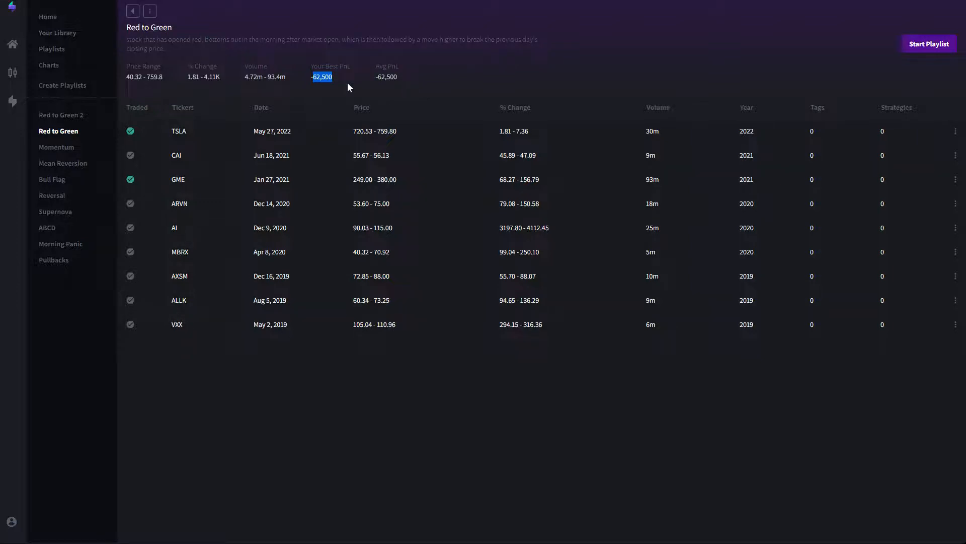
{"action": "mouse_move", "coordinate": [137, 77]}
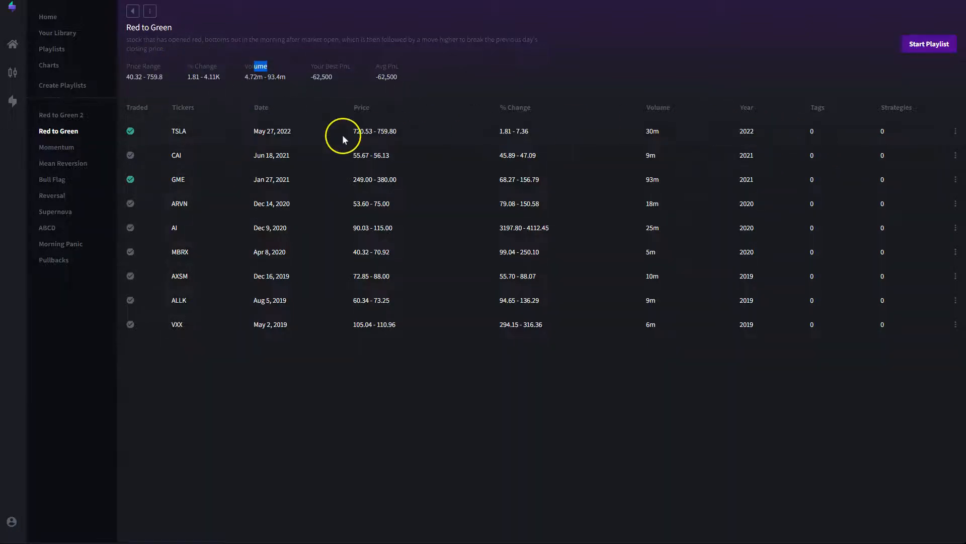
{"action": "mouse_move", "coordinate": [284, 306]}
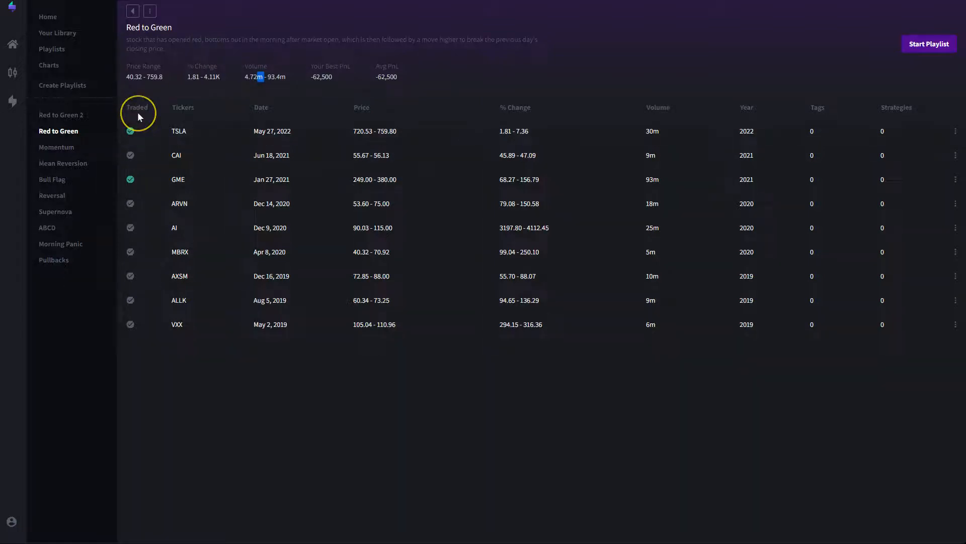
{"action": "left_click", "coordinate": [130, 131]}
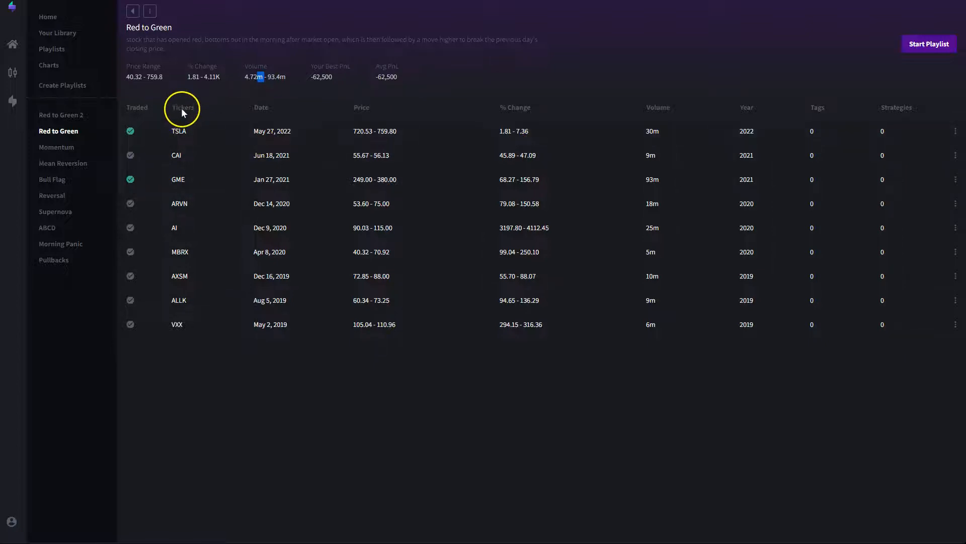
{"action": "mouse_move", "coordinate": [280, 121]}
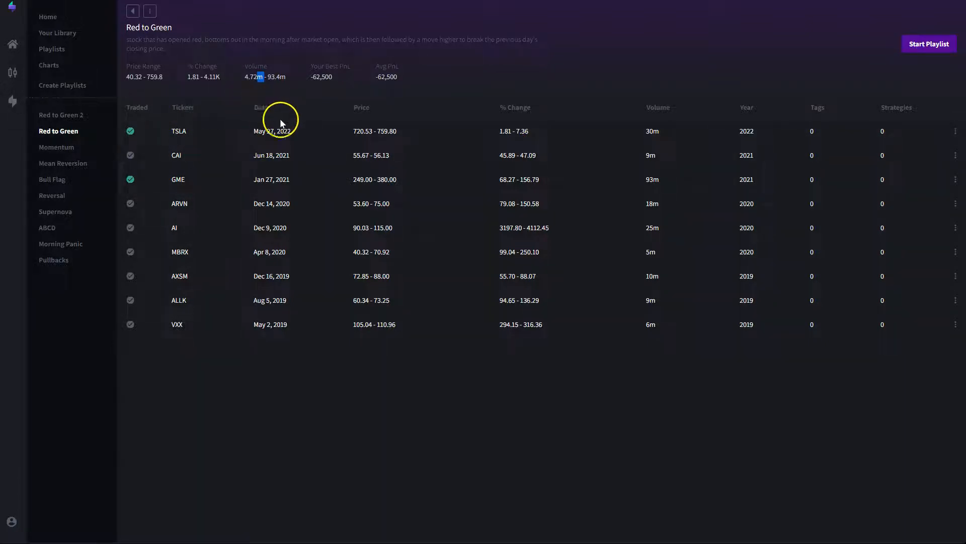
{"action": "mouse_move", "coordinate": [370, 131]}
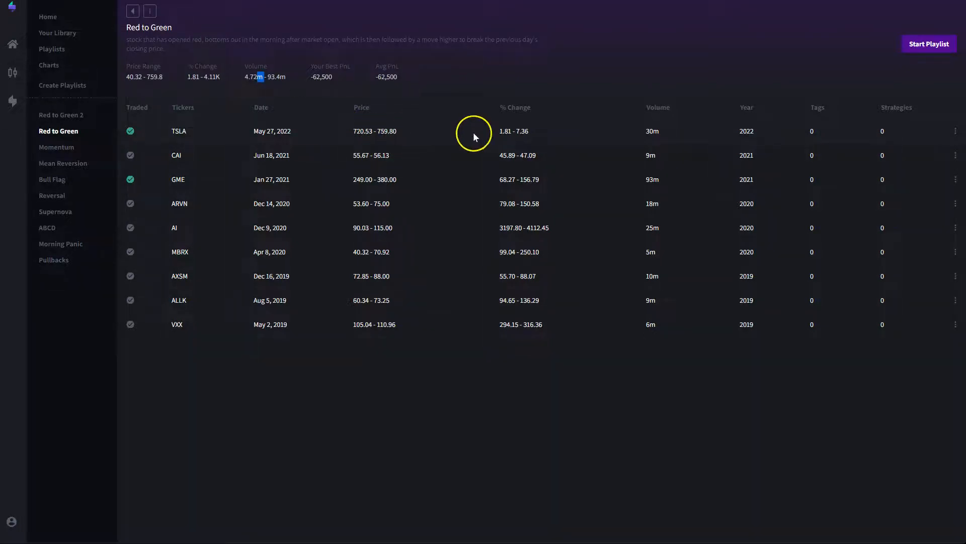
{"action": "mouse_move", "coordinate": [567, 127]}
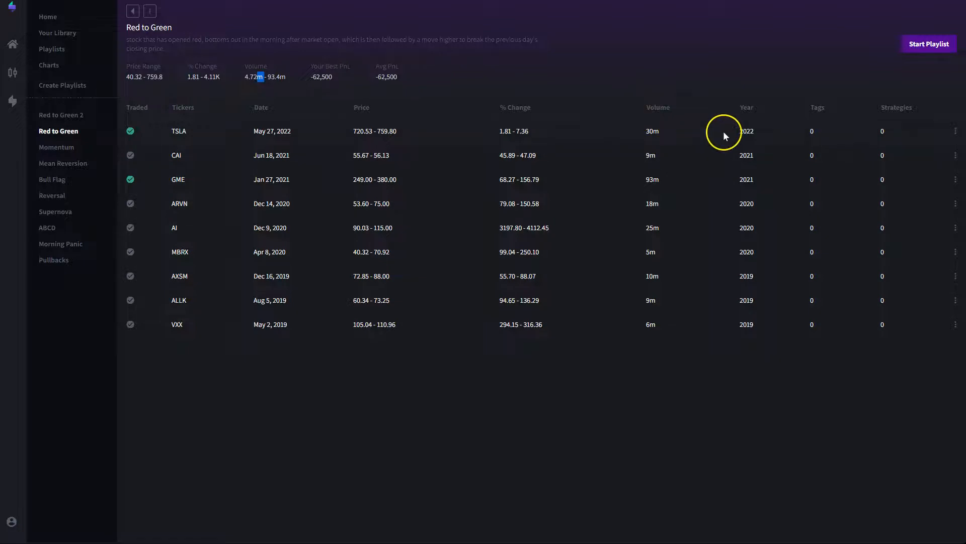
{"action": "mouse_move", "coordinate": [827, 116]}
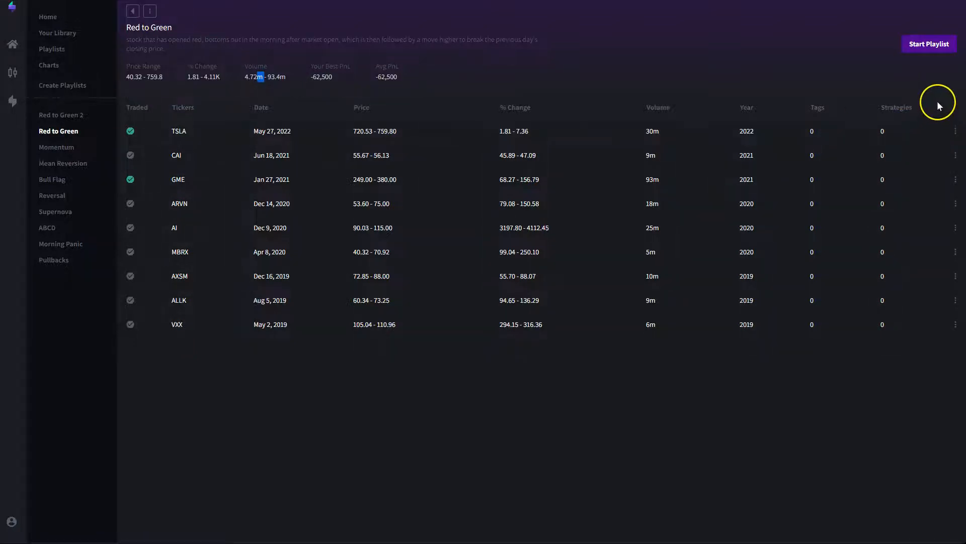
{"action": "mouse_move", "coordinate": [220, 179]}
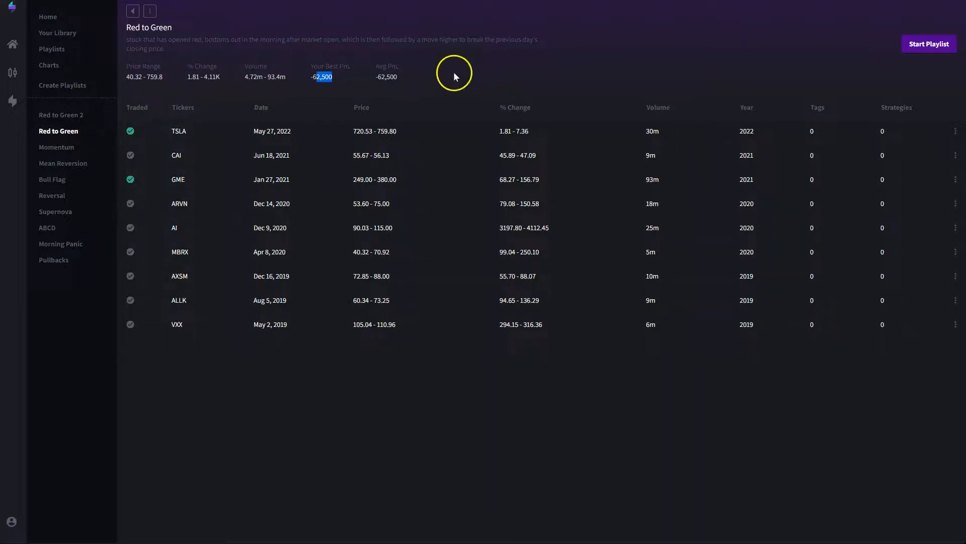
{"action": "mouse_move", "coordinate": [768, 91]}
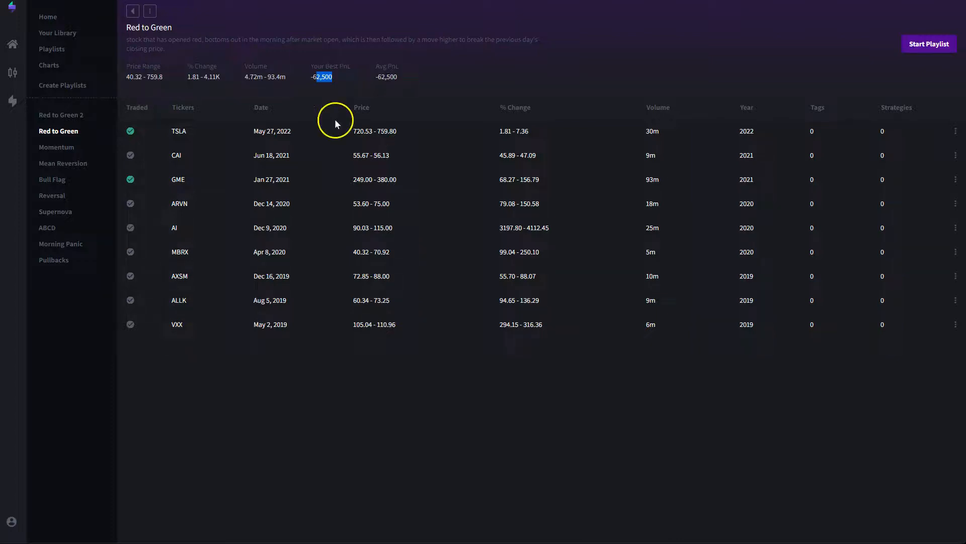
{"action": "mouse_move", "coordinate": [393, 155]}
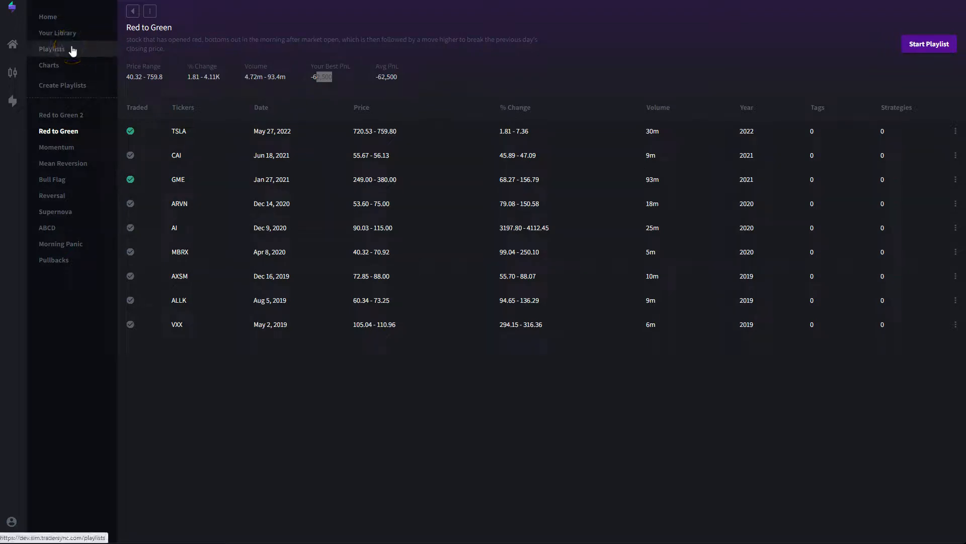
- Open the Playlists page to browse community playlists with authors and PnL
{"action": "left_click", "coordinate": [52, 49]}
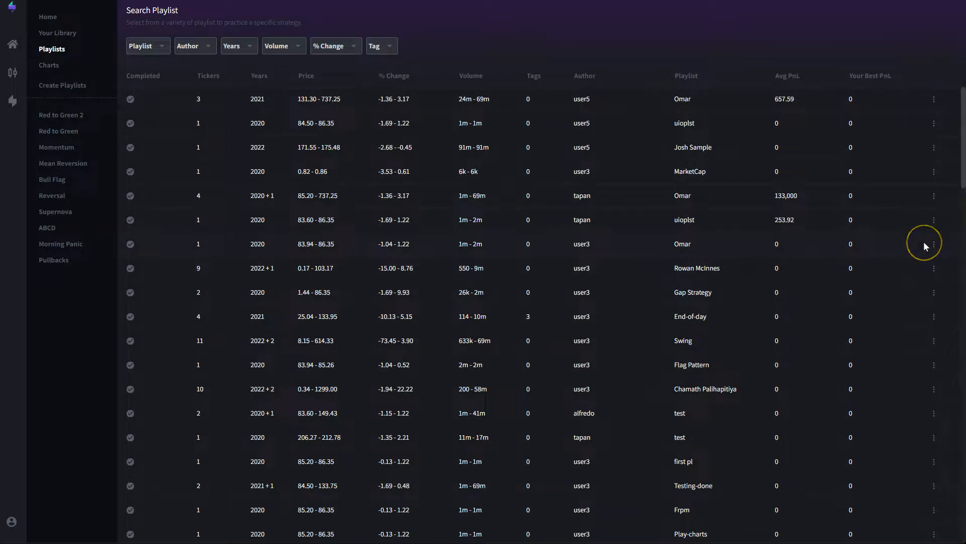
{"action": "mouse_move", "coordinate": [926, 245]}
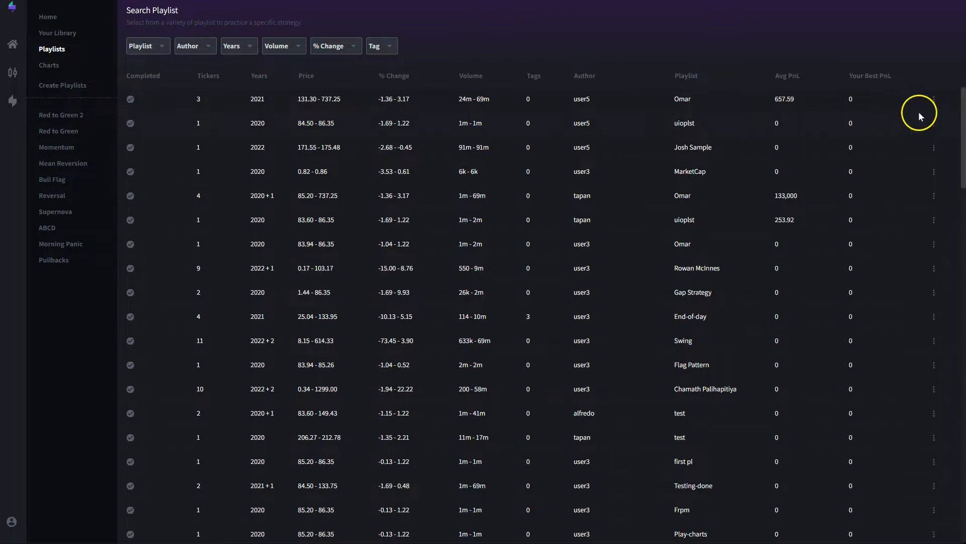
- Follow user5's top Omar playlist via its three-dot Add to library menu
{"action": "left_click", "coordinate": [216, 101]}
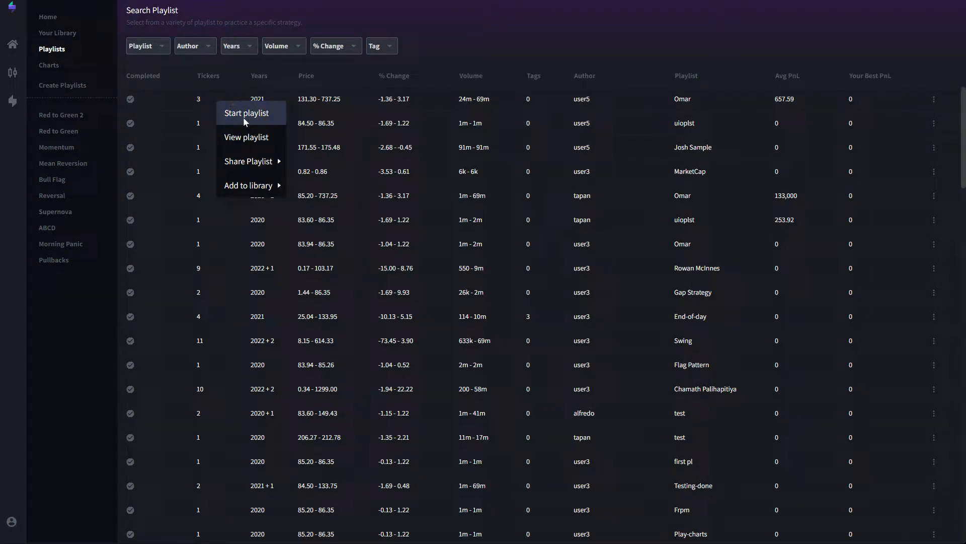
{"action": "mouse_move", "coordinate": [246, 137]}
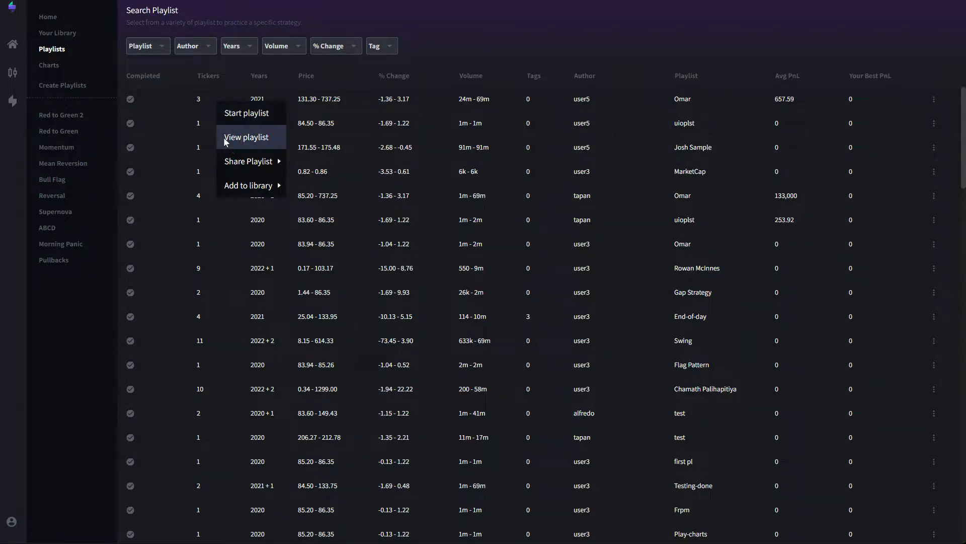
{"action": "mouse_move", "coordinate": [249, 161]}
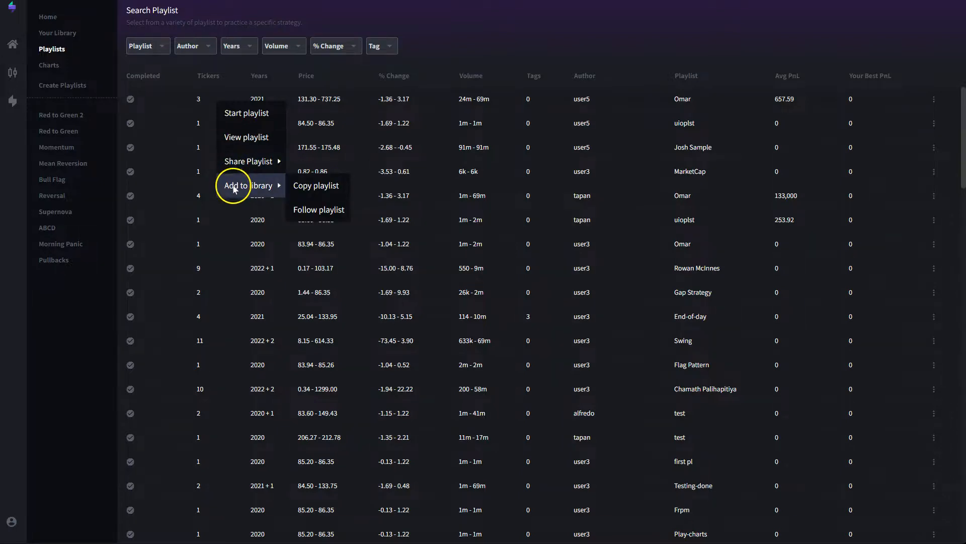
{"action": "mouse_move", "coordinate": [336, 188]}
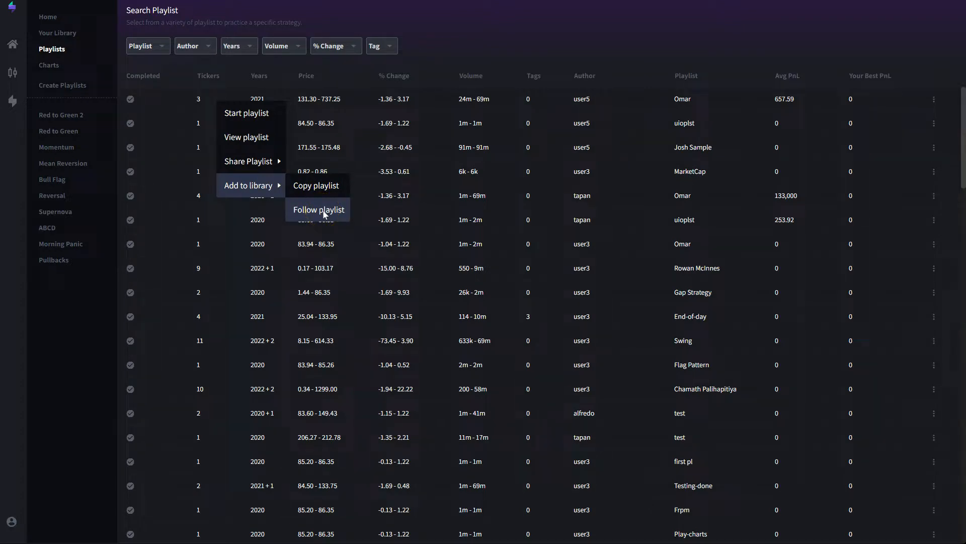
{"action": "mouse_move", "coordinate": [290, 231]}
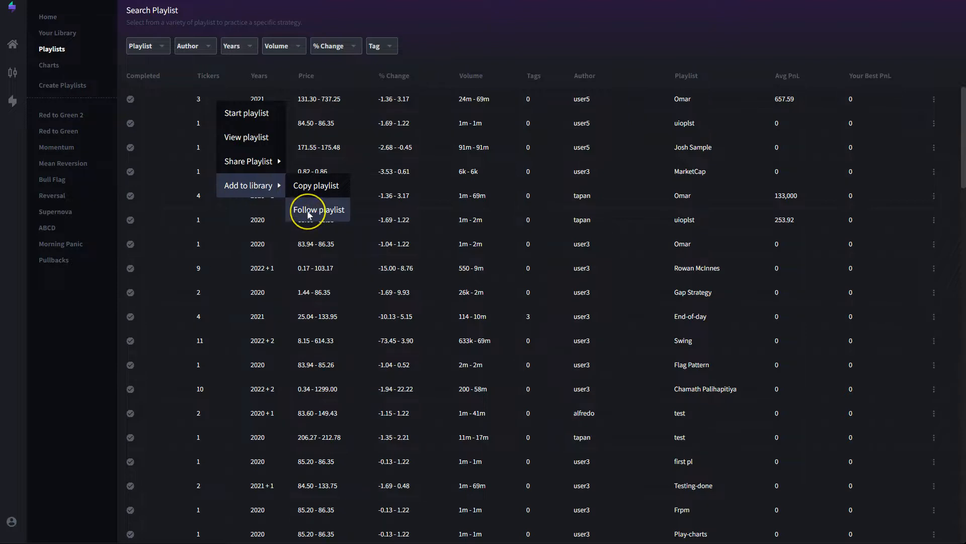
{"action": "left_click", "coordinate": [319, 209]}
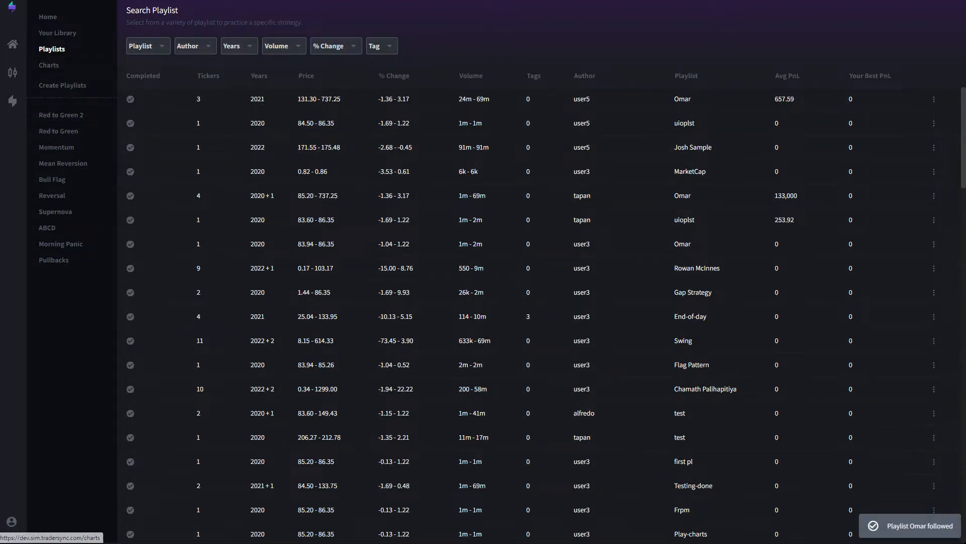
- Open the followed Omar playlist from Your Library, showing MSFT, AAPL and TSLA charts
{"action": "left_click", "coordinate": [57, 33]}
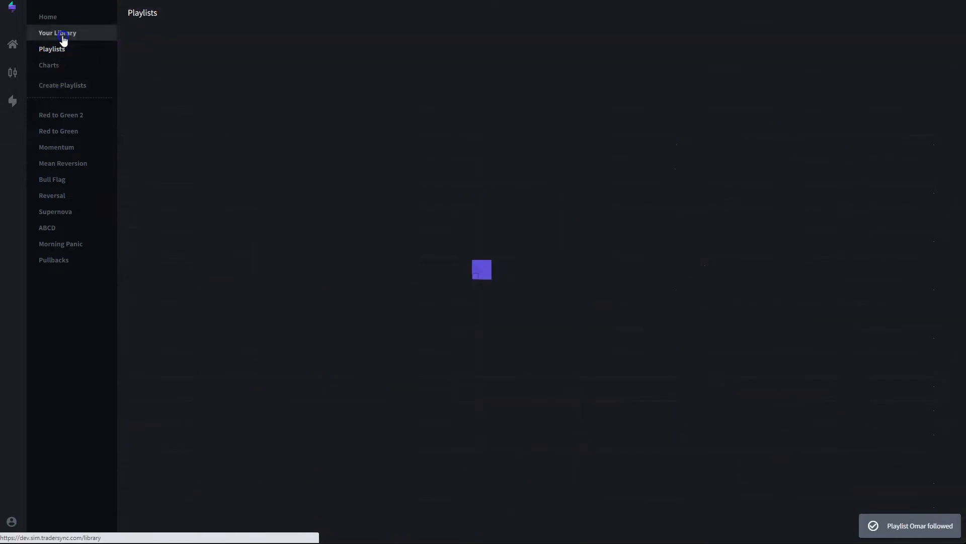
{"action": "left_click", "coordinate": [58, 33]}
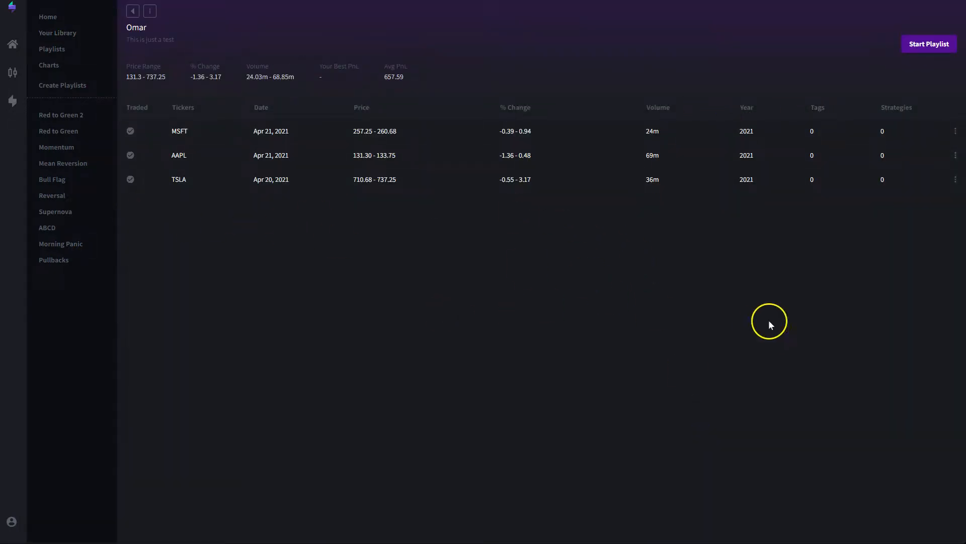
{"action": "mouse_move", "coordinate": [930, 44]}
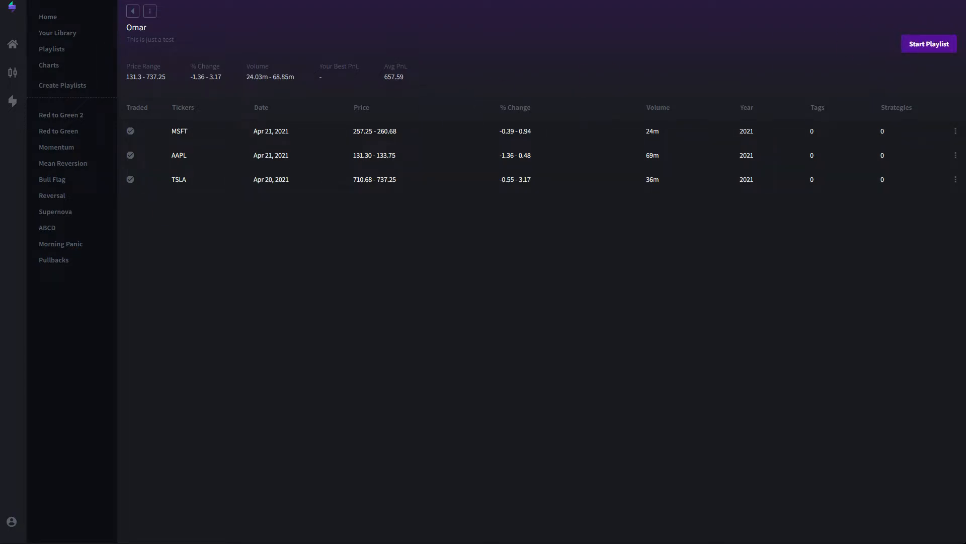
{"action": "mouse_move", "coordinate": [56, 42]}
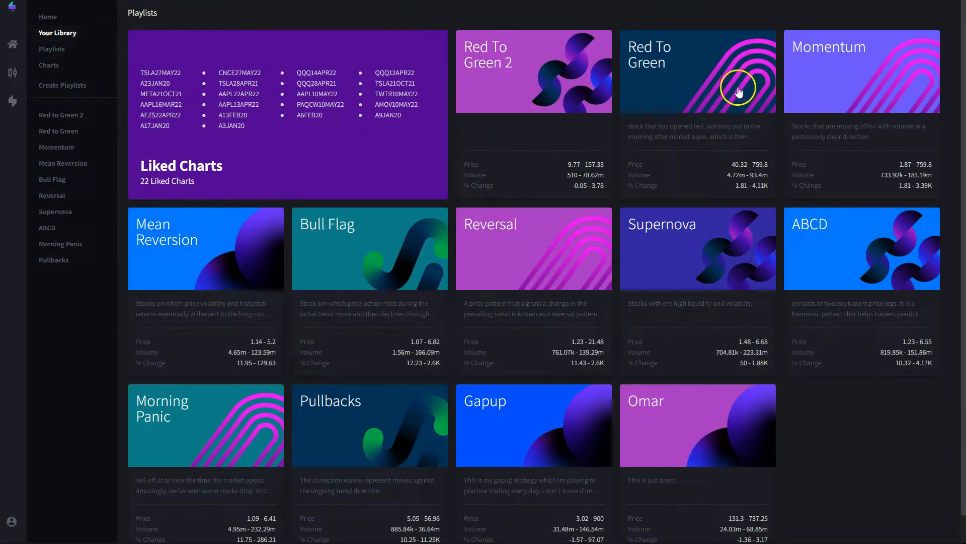
- Start replaying the Red to Green playlist, loading GameStop's Jan 27, 2021 chart
{"action": "left_click", "coordinate": [697, 71]}
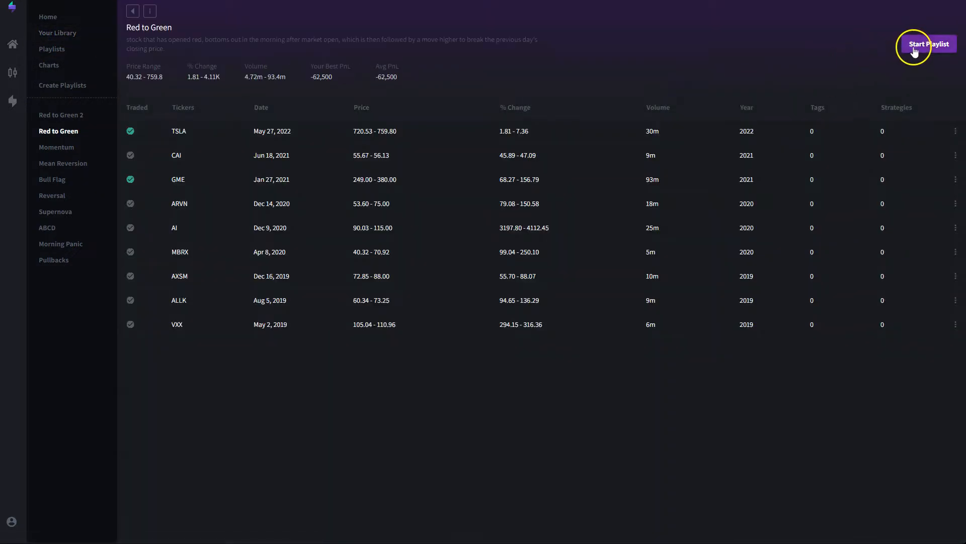
{"action": "left_click", "coordinate": [927, 44]}
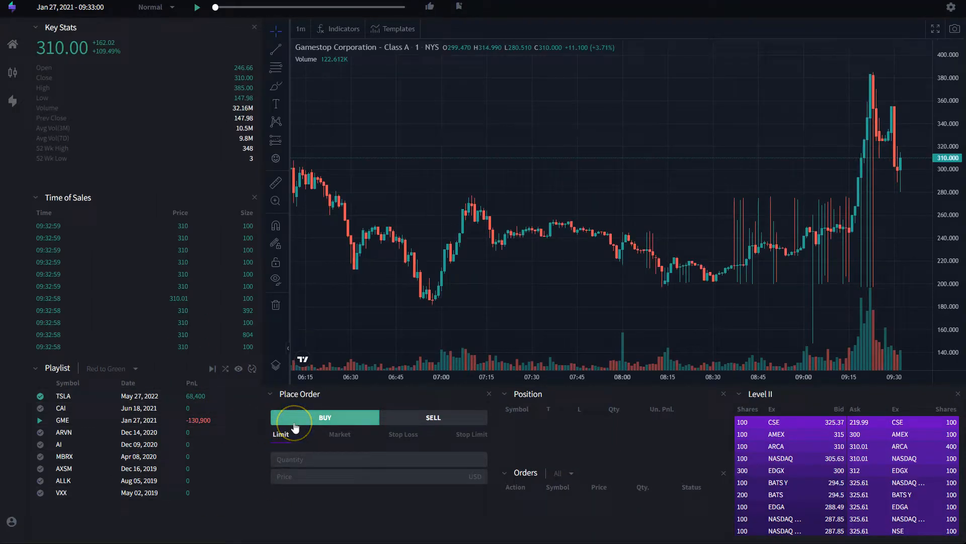
{"action": "left_click", "coordinate": [324, 417]}
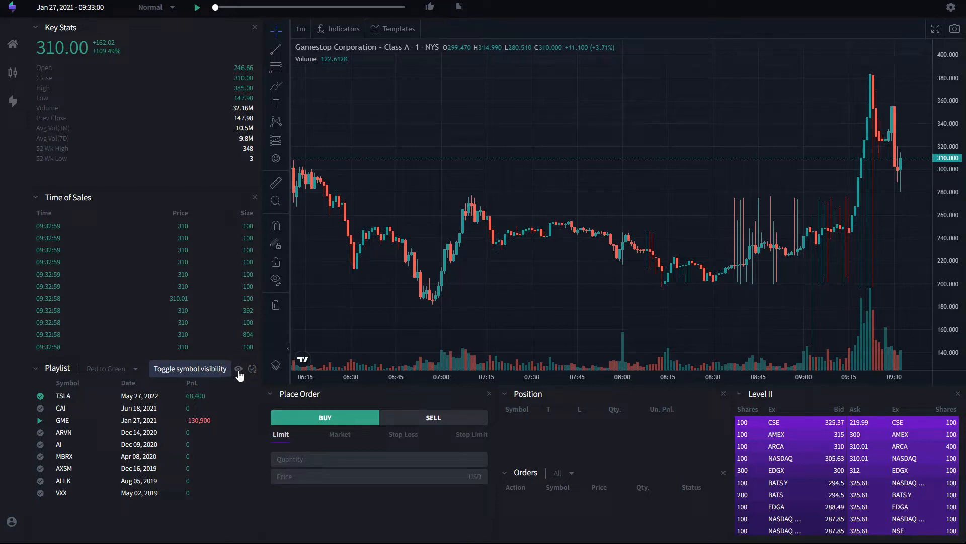
- Hide ticker symbols in the replay playlist and cancel the Market Replay dialog
{"action": "left_click", "coordinate": [238, 368]}
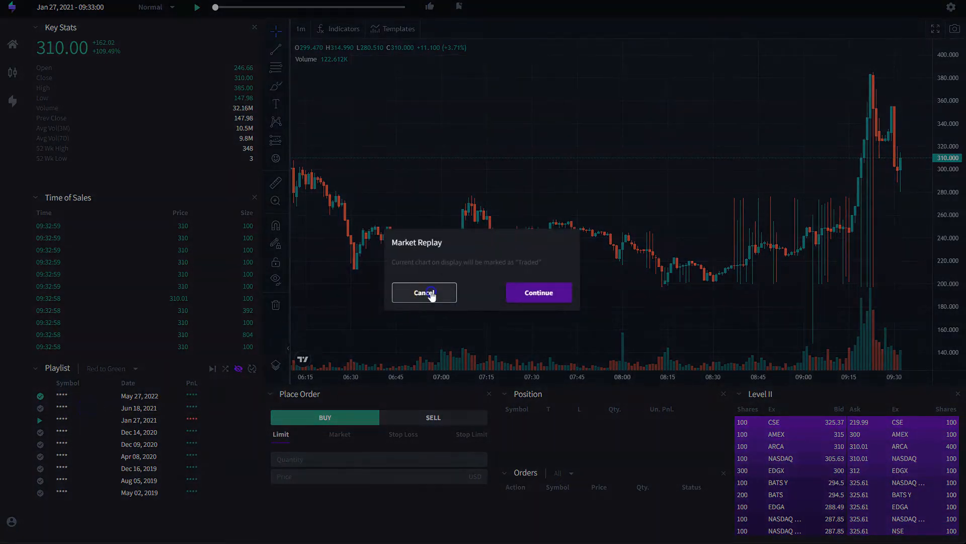
{"action": "left_click", "coordinate": [424, 292]}
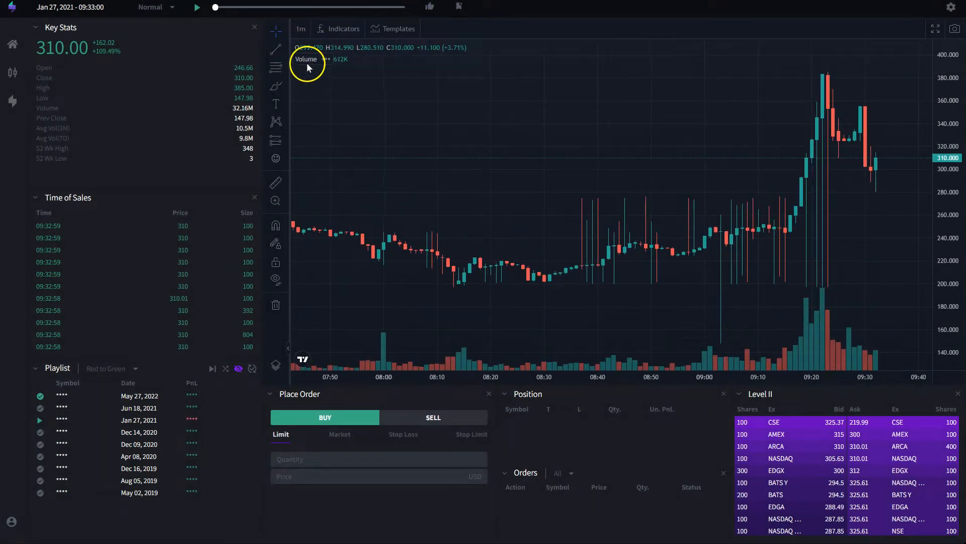
- Run the hidden-symbol replay from 09:33:00 to 09:33:23, then pause it
{"action": "left_click", "coordinate": [196, 7]}
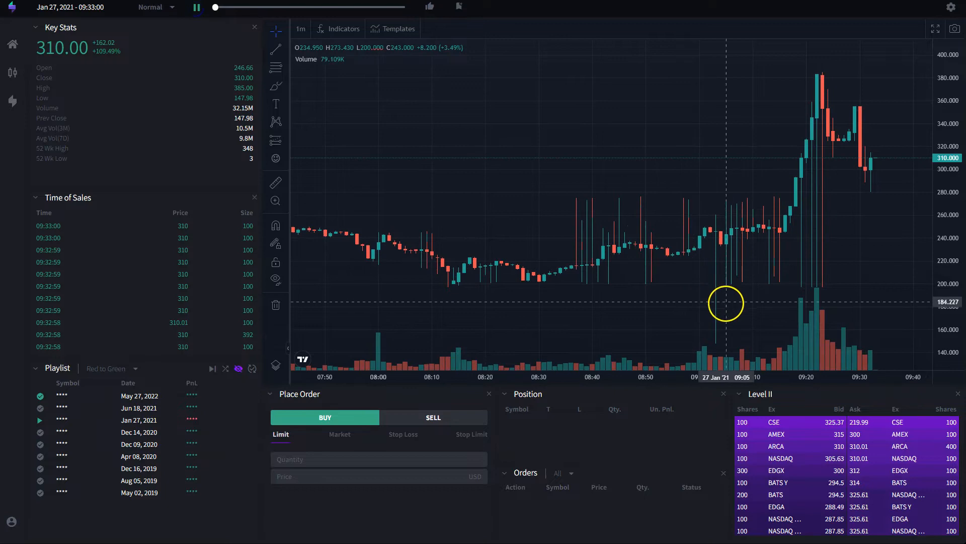
{"action": "mouse_move", "coordinate": [731, 268]}
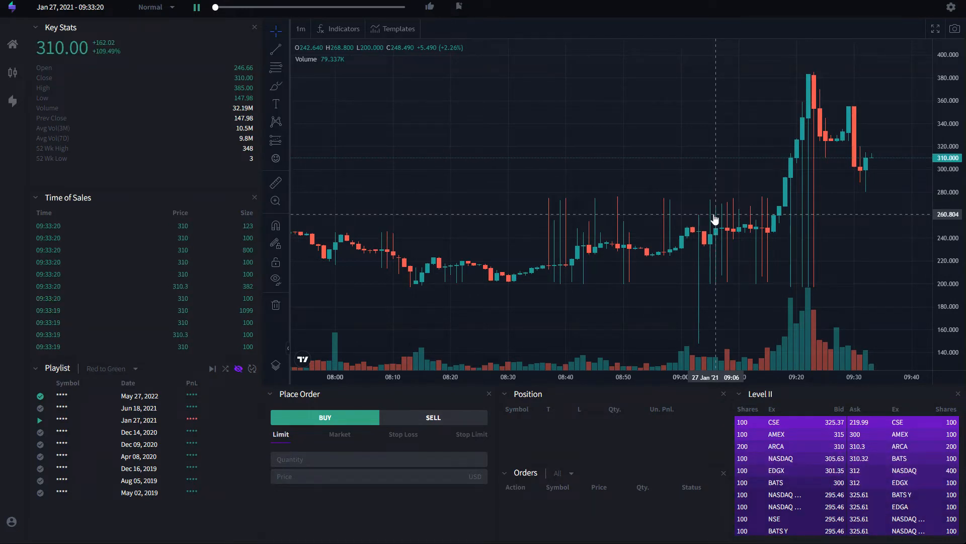
{"action": "left_click", "coordinate": [195, 7]}
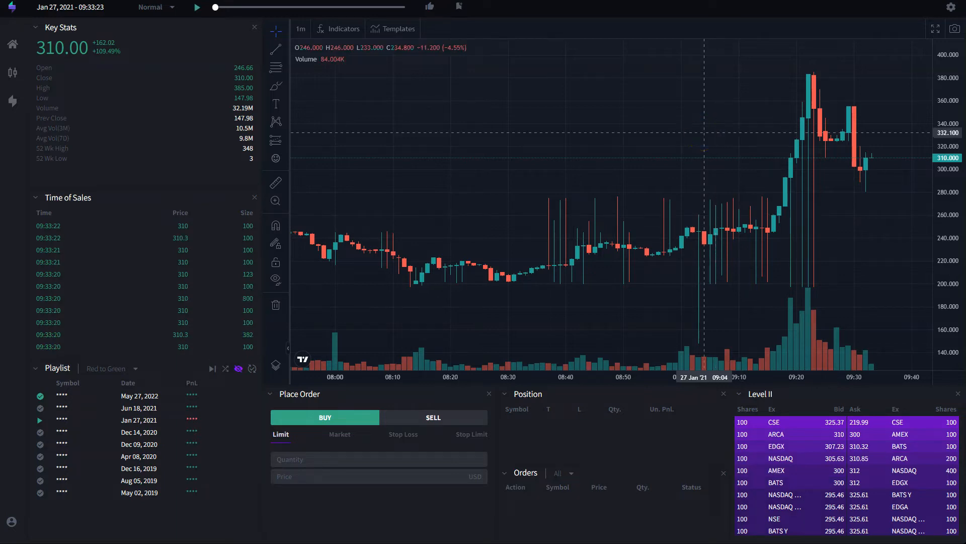